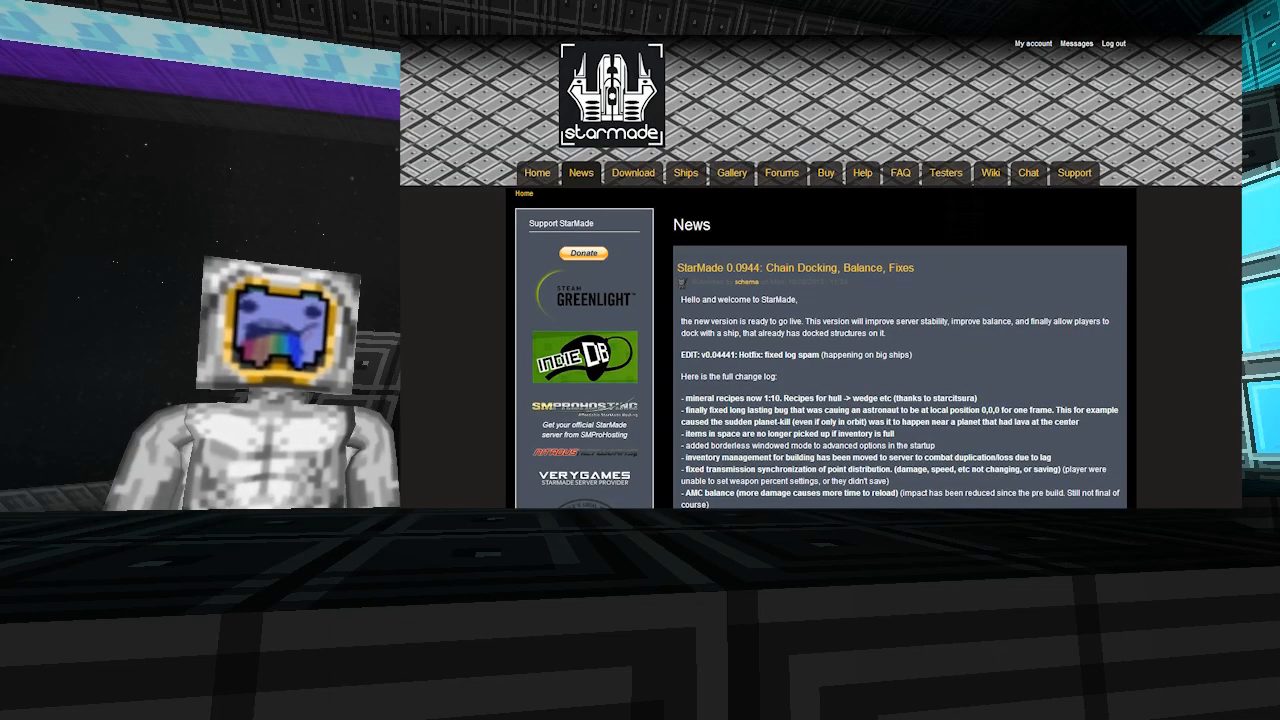
scroll(down, 3)
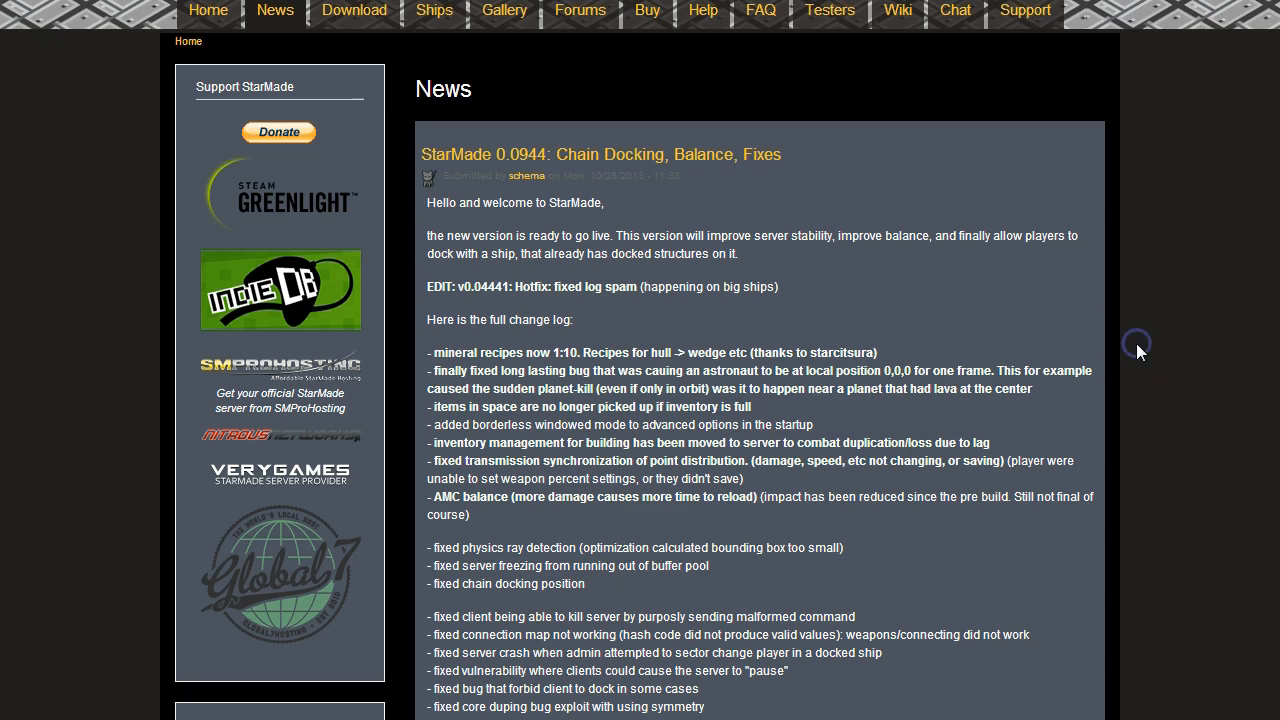
scroll(down, 3)
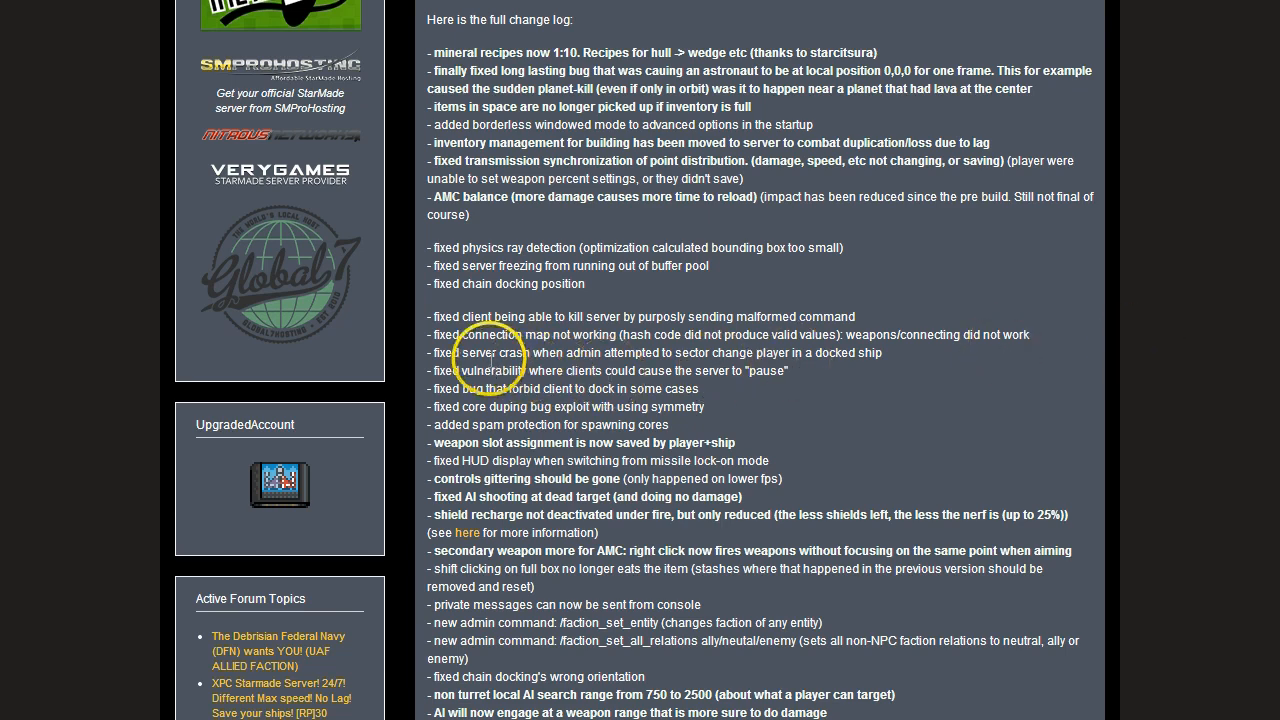
mouse_move(748, 352)
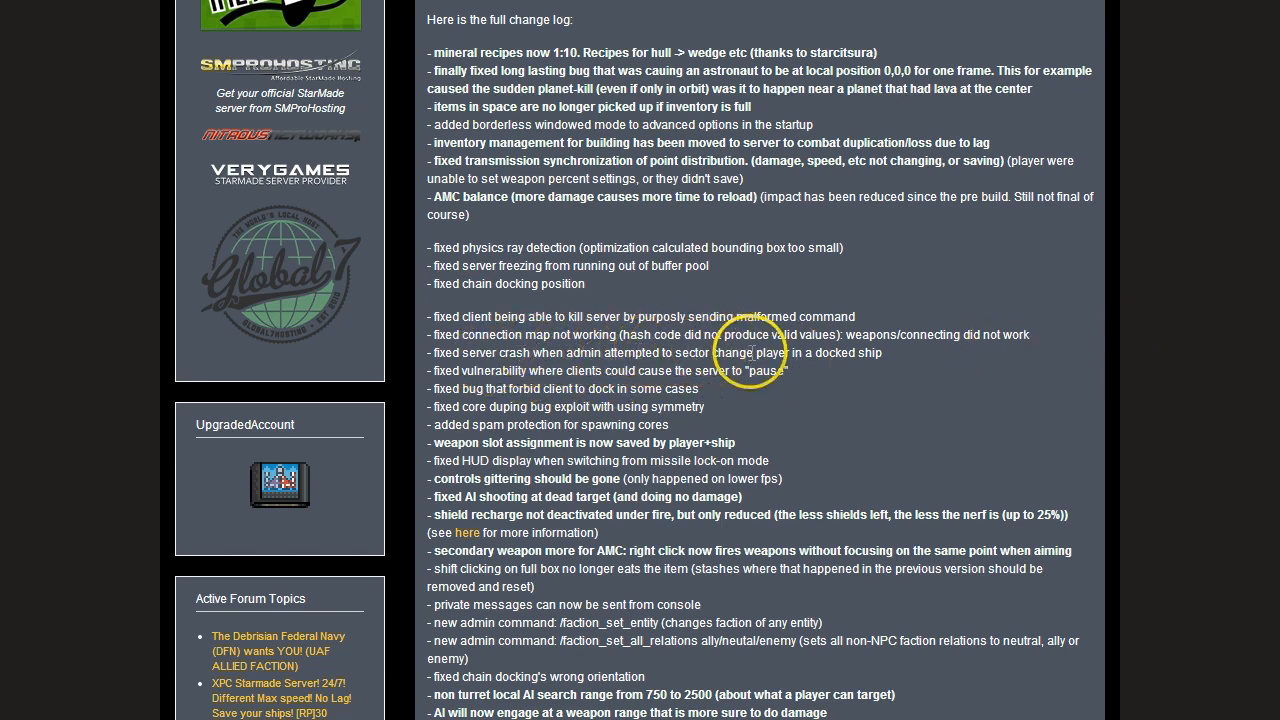
mouse_move(584, 358)
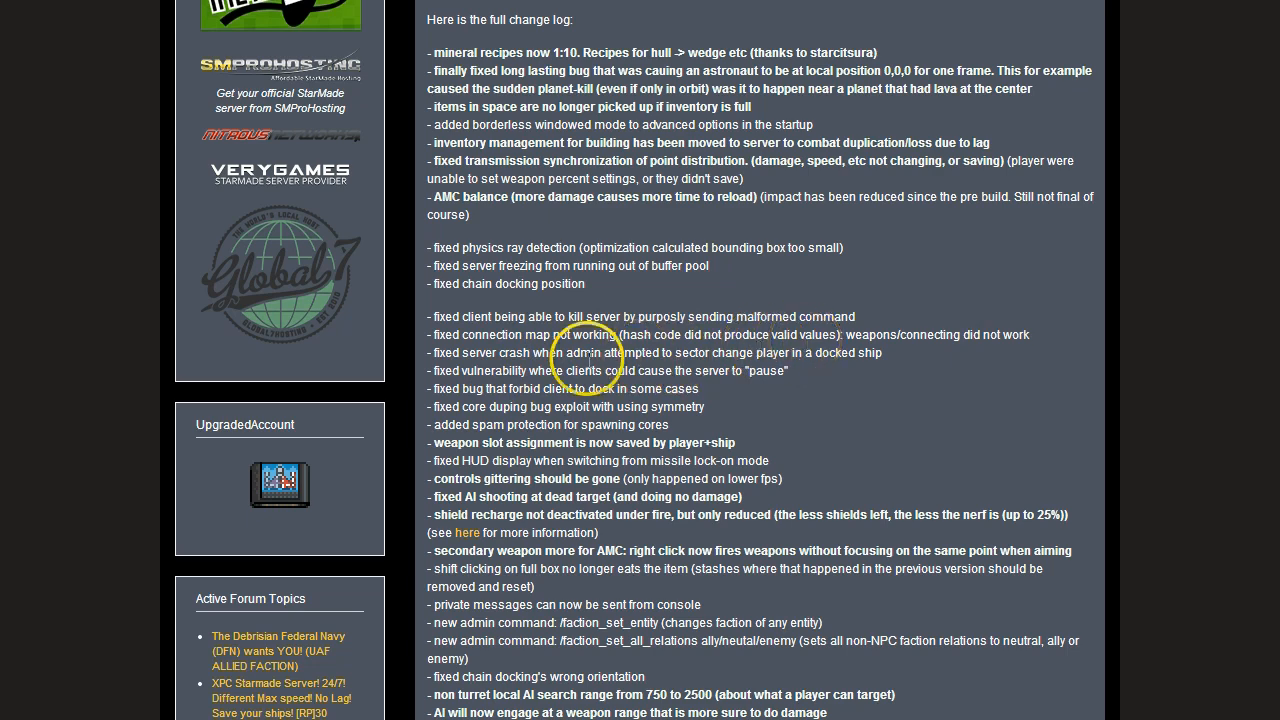
mouse_move(516, 418)
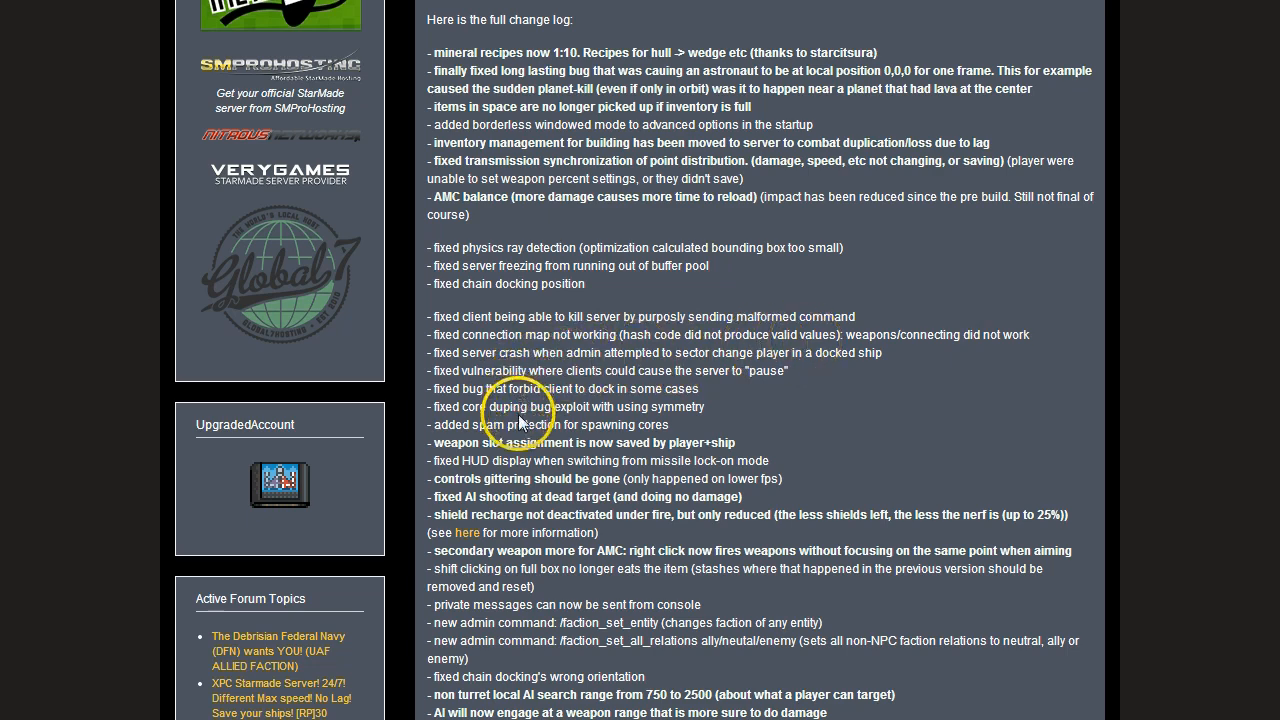
mouse_move(484, 430)
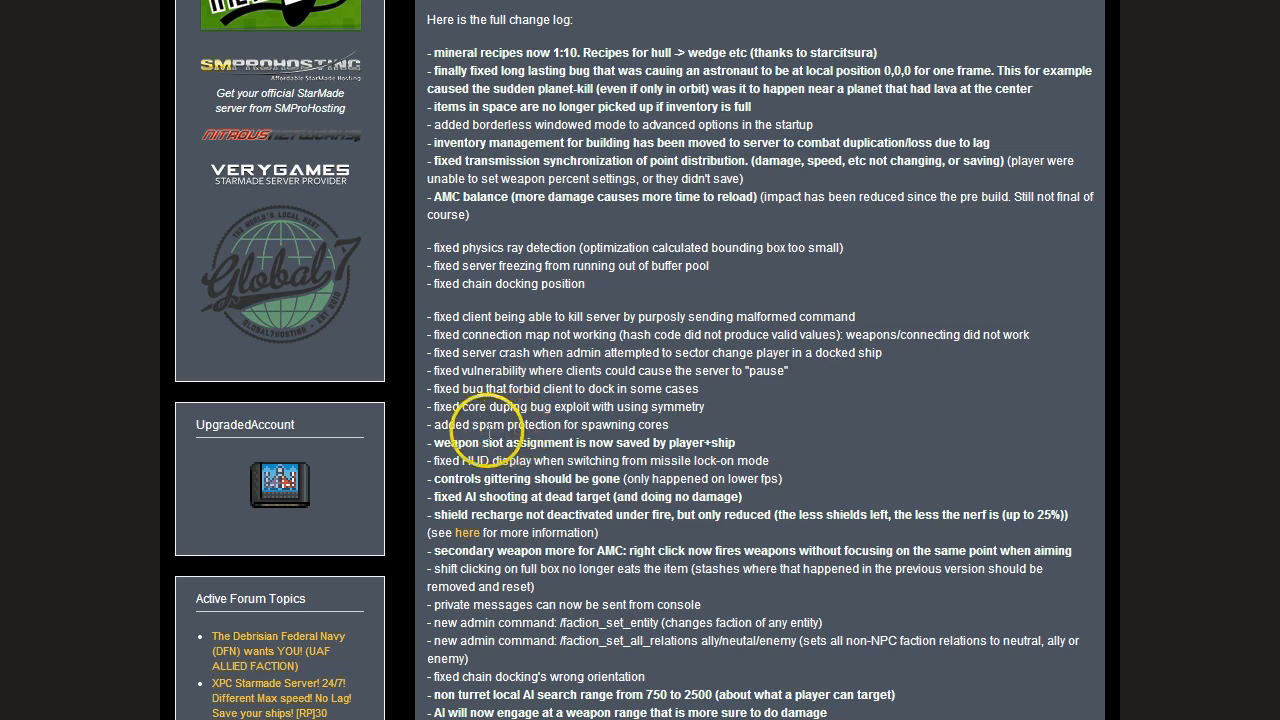
mouse_move(690, 428)
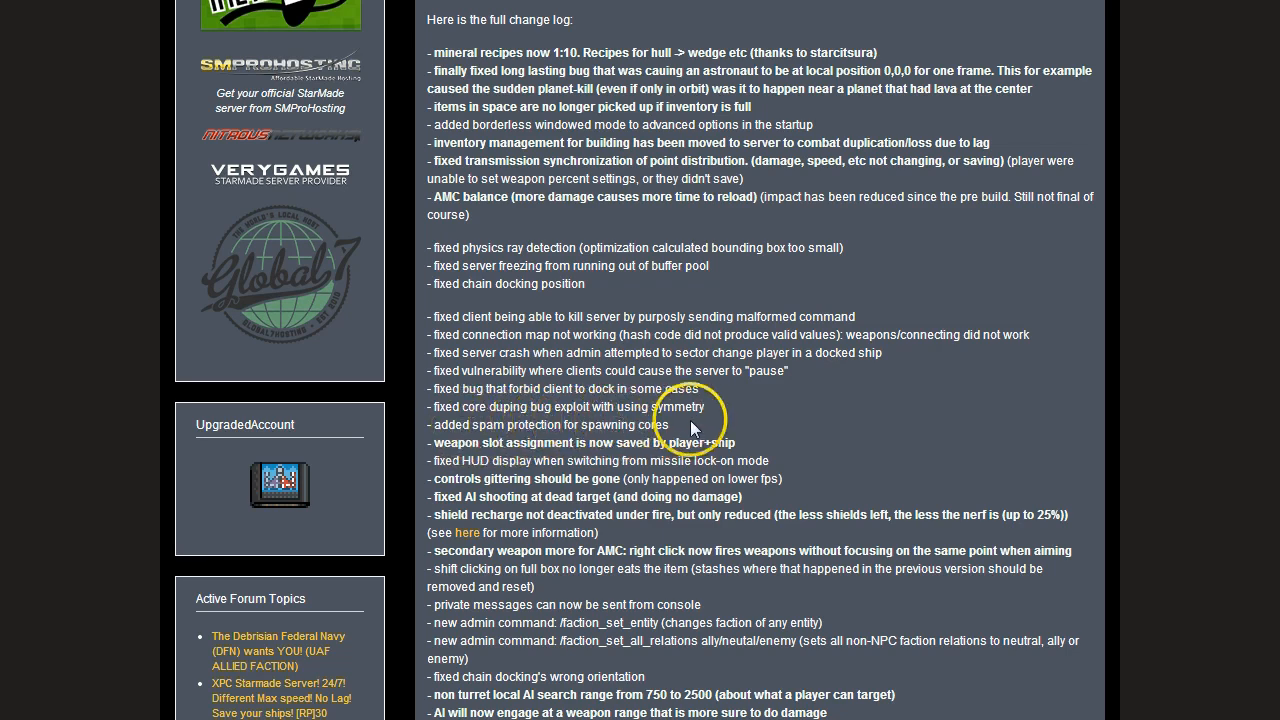
mouse_move(676, 444)
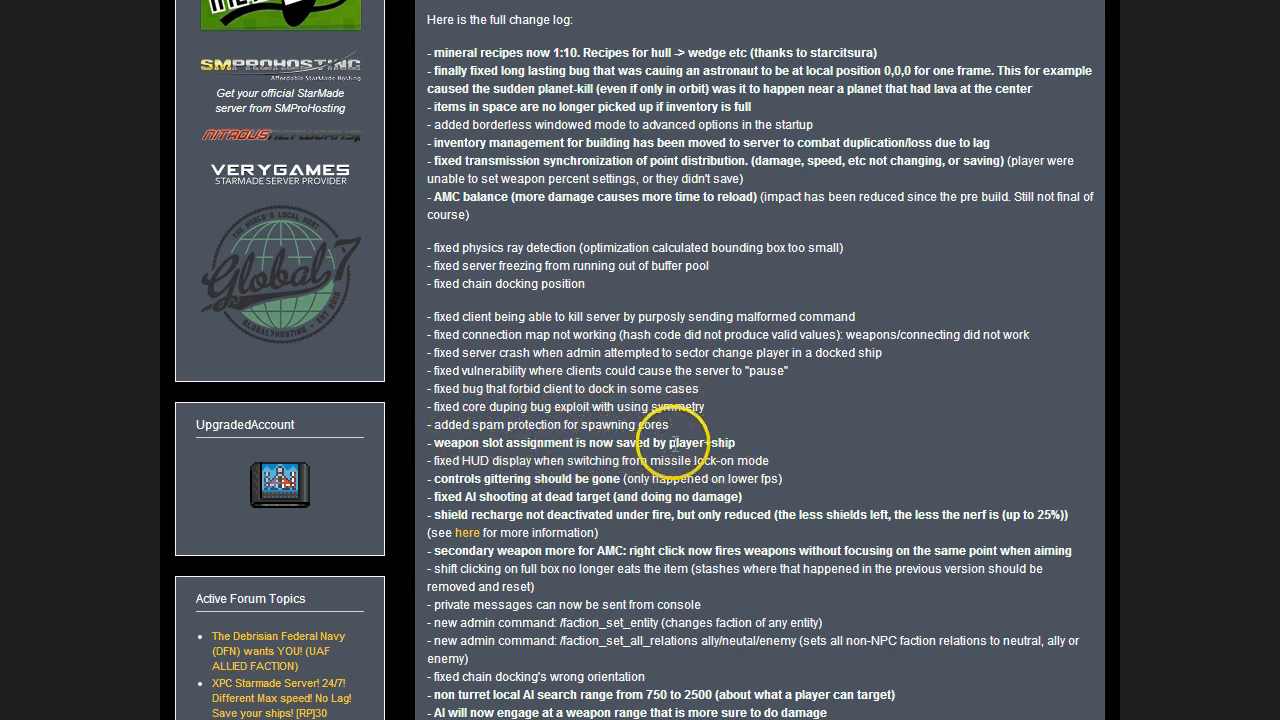
mouse_move(590, 492)
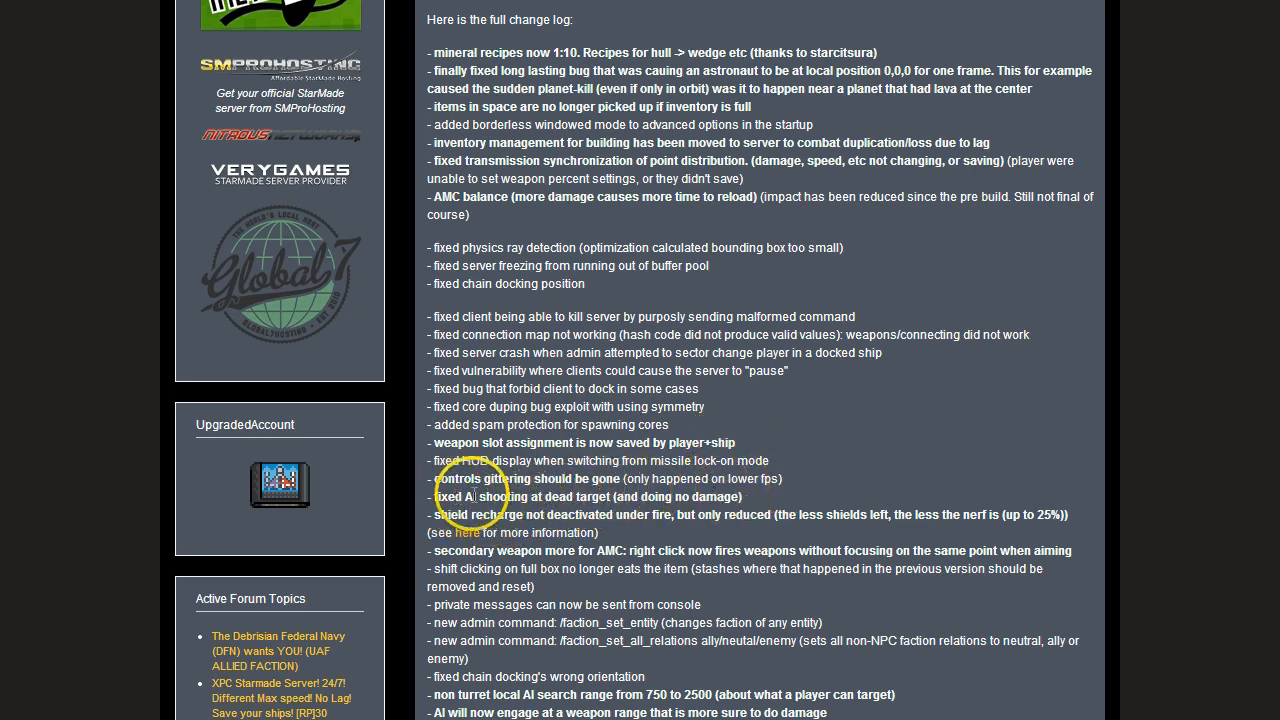
mouse_move(696, 496)
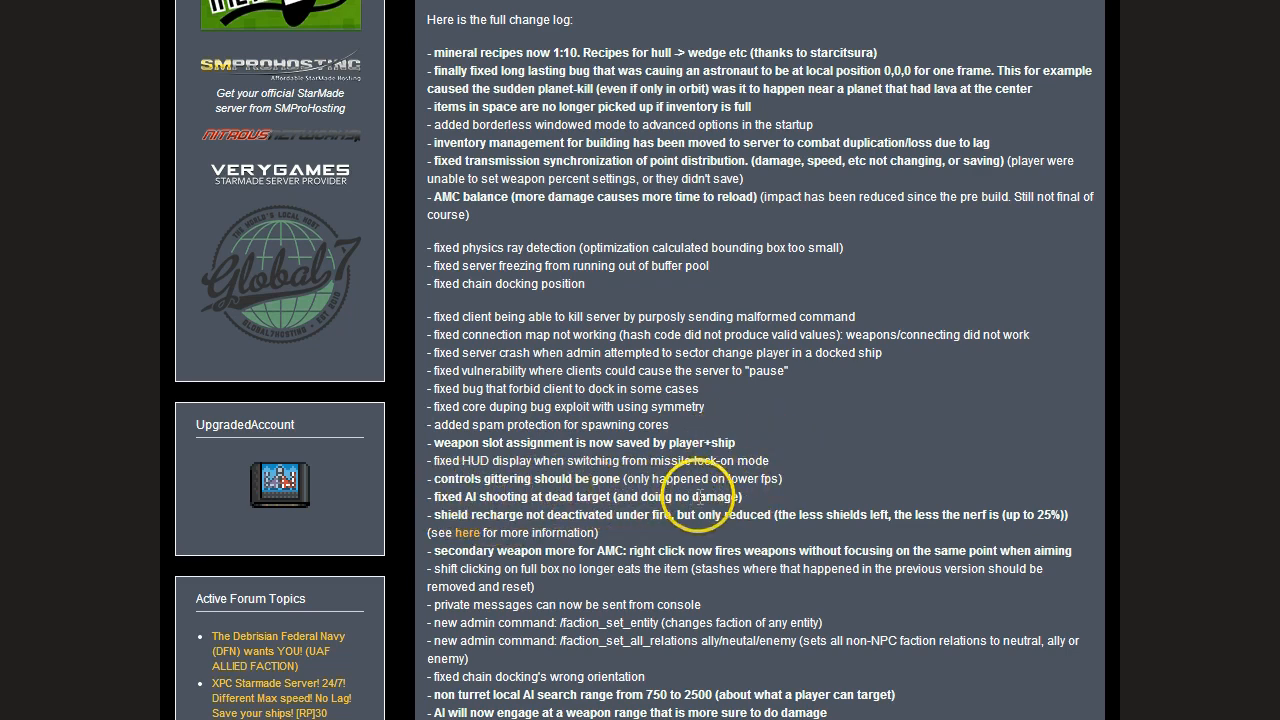
mouse_move(484, 516)
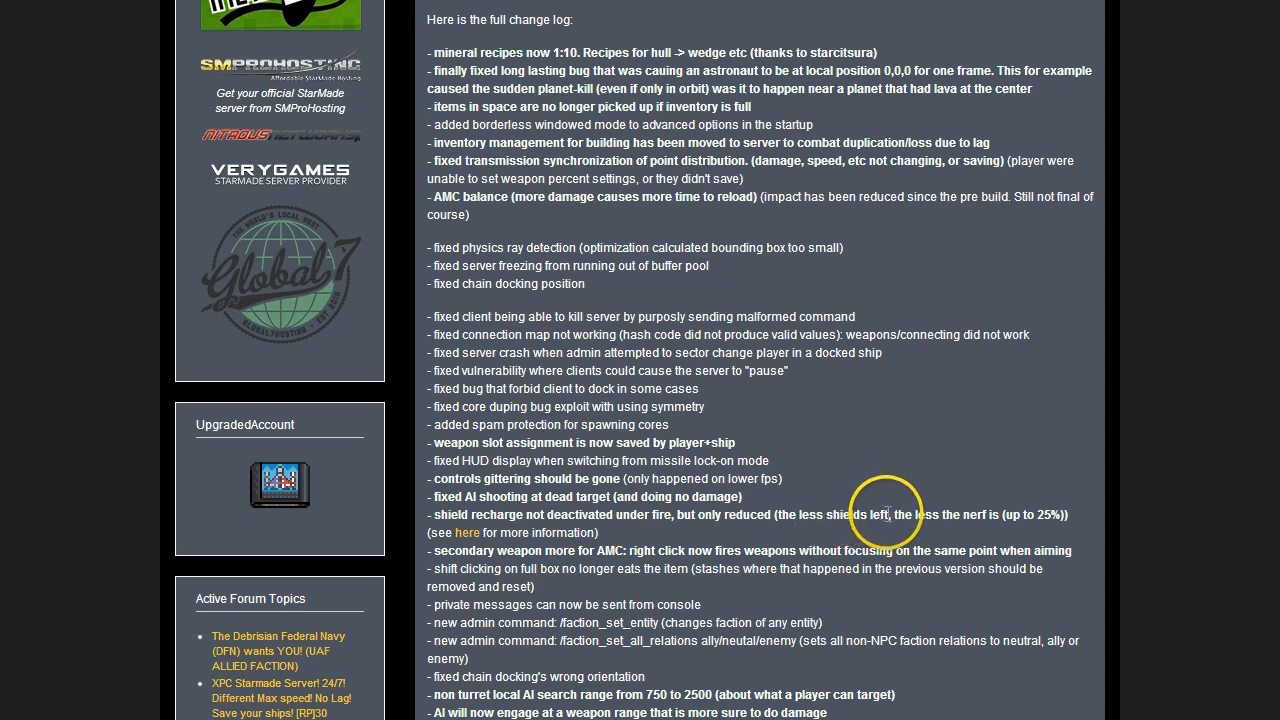
mouse_move(1050, 512)
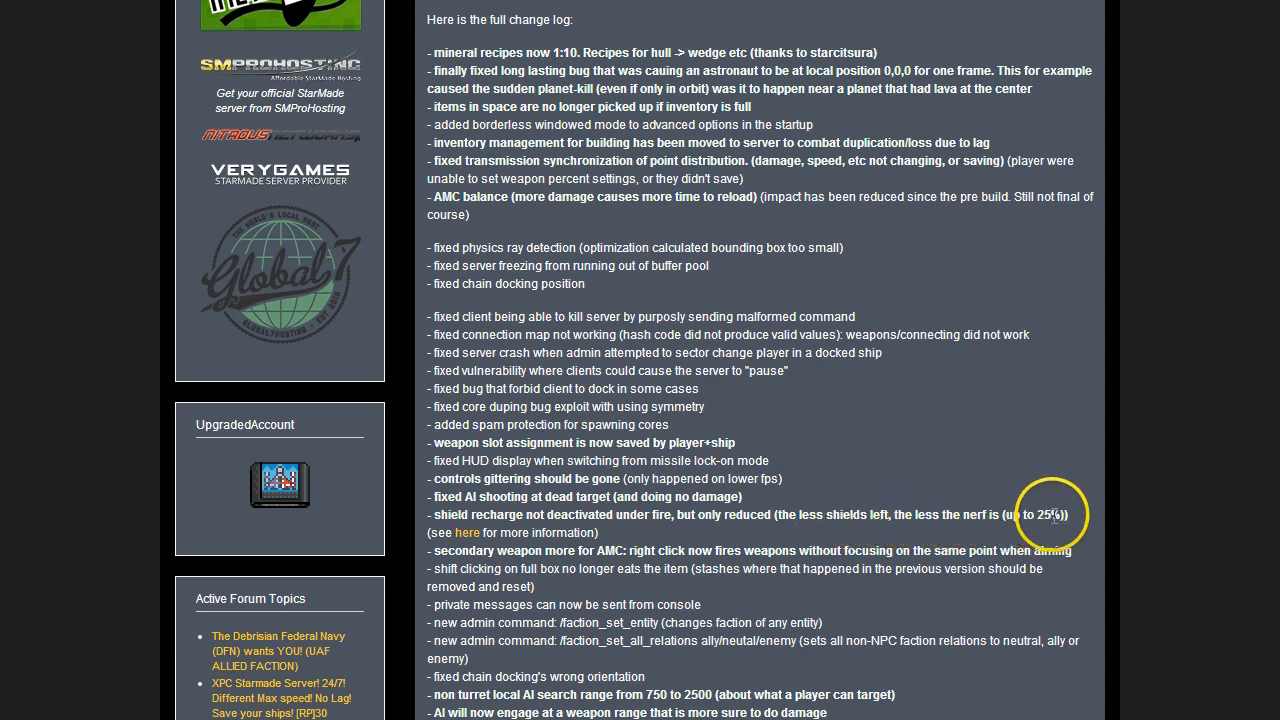
mouse_move(456, 516)
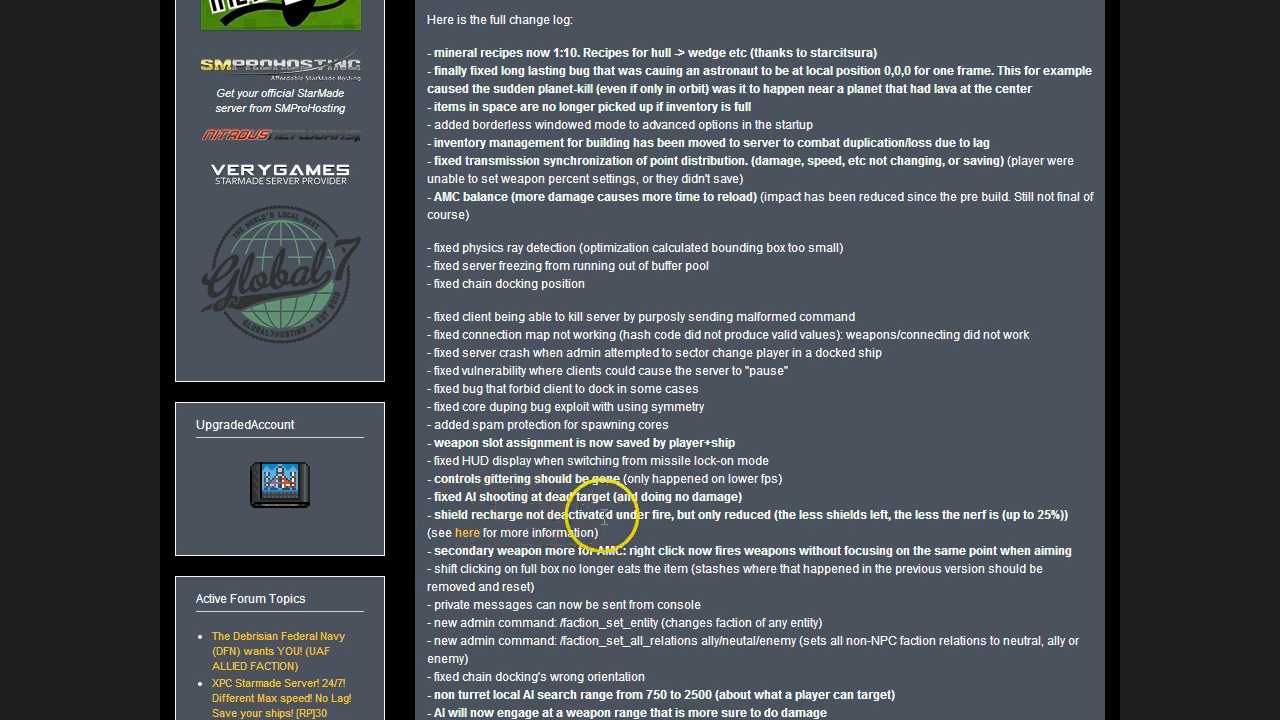
mouse_move(804, 508)
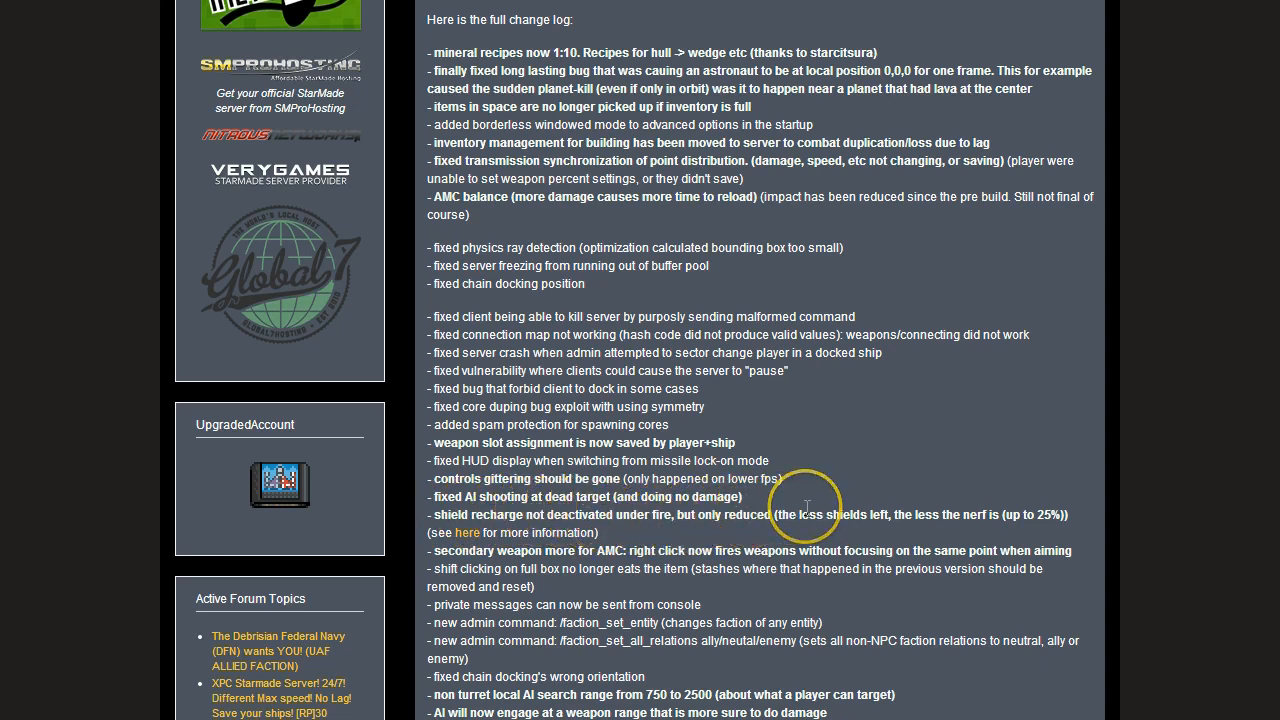
mouse_move(808, 508)
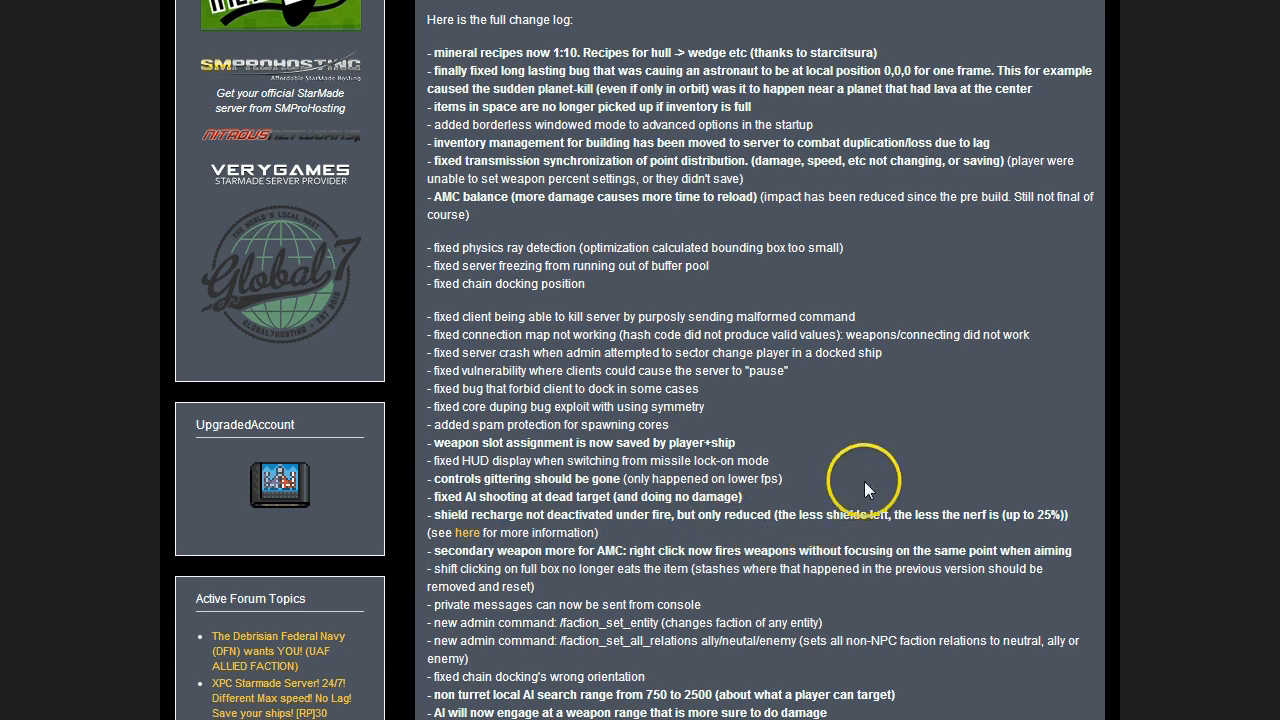
mouse_move(448, 572)
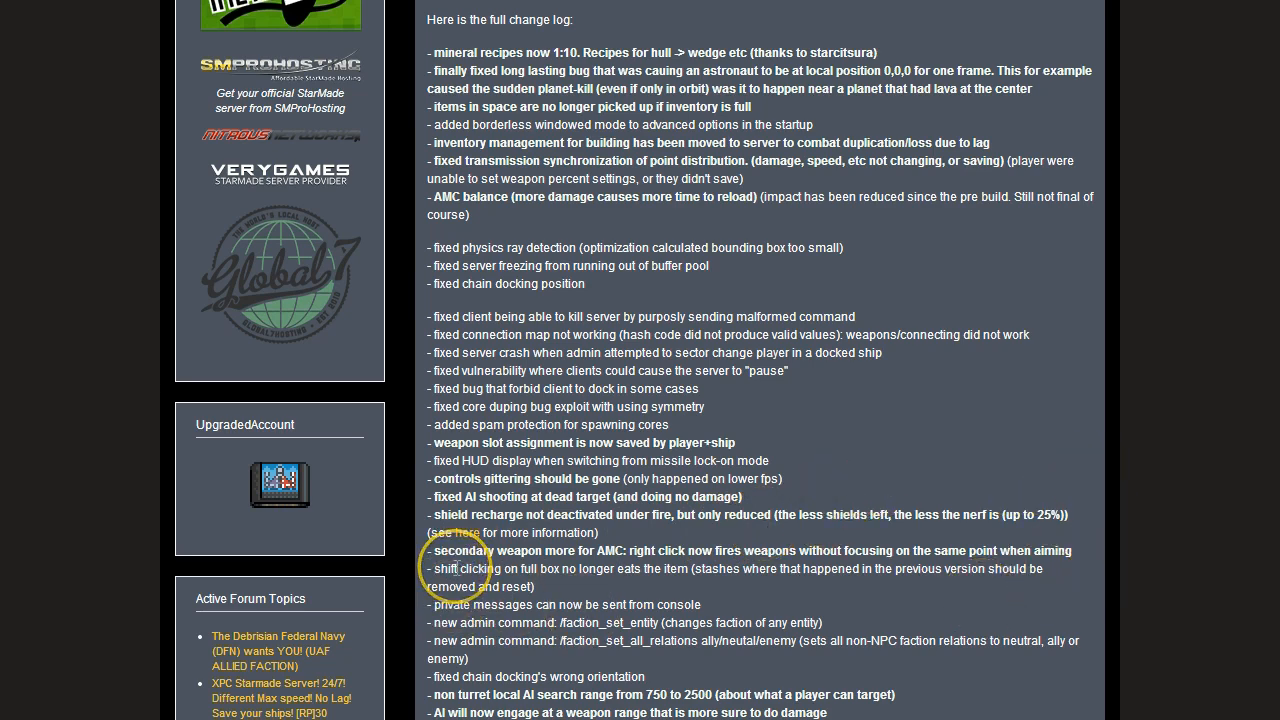
mouse_move(650, 560)
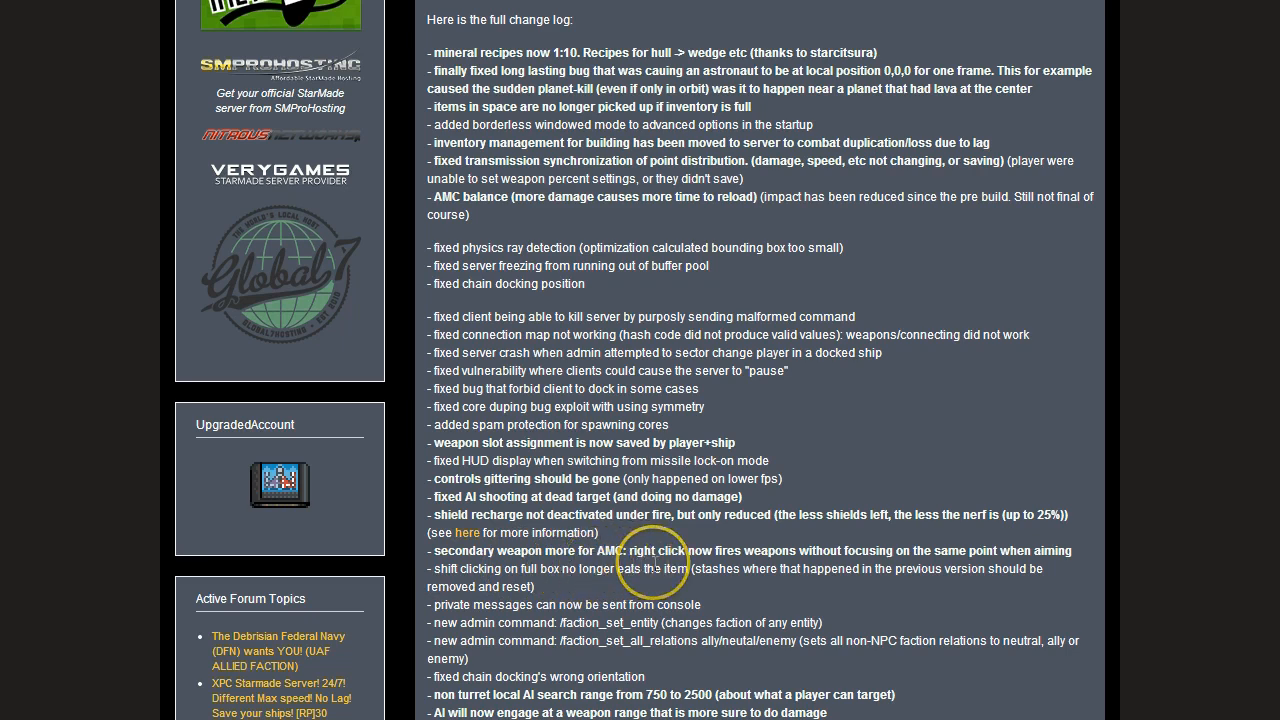
mouse_move(622, 548)
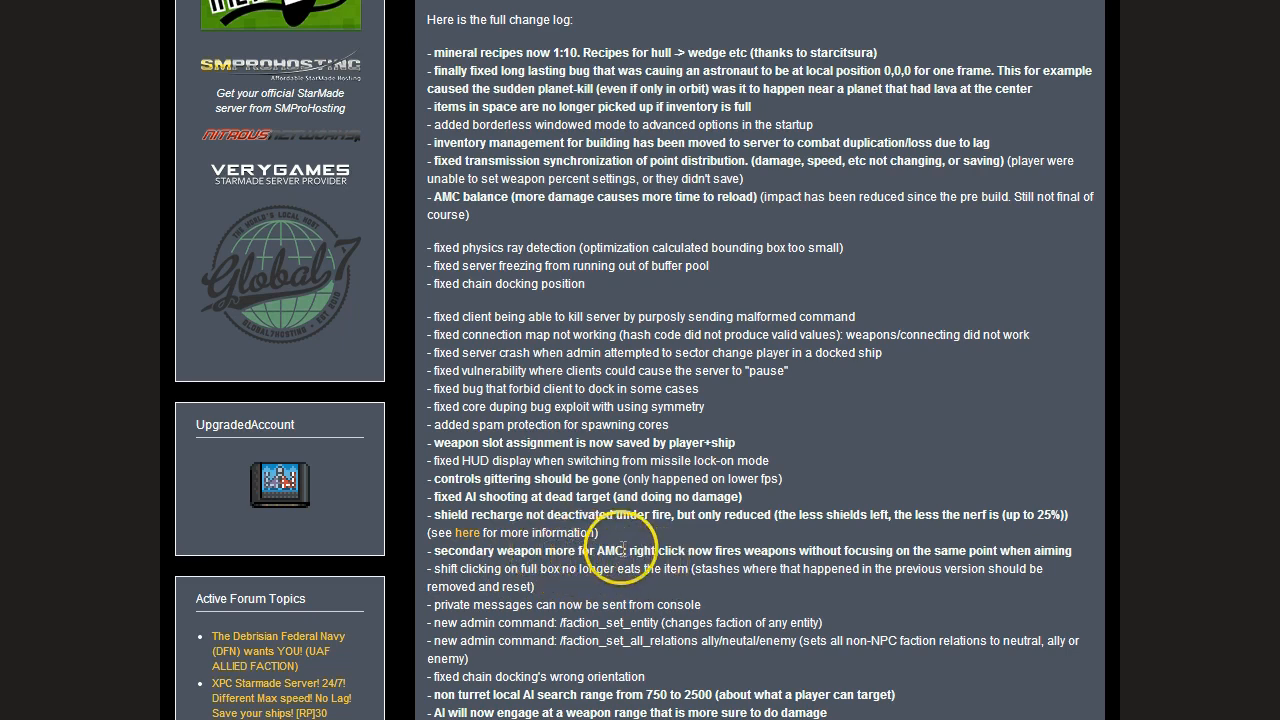
mouse_move(776, 540)
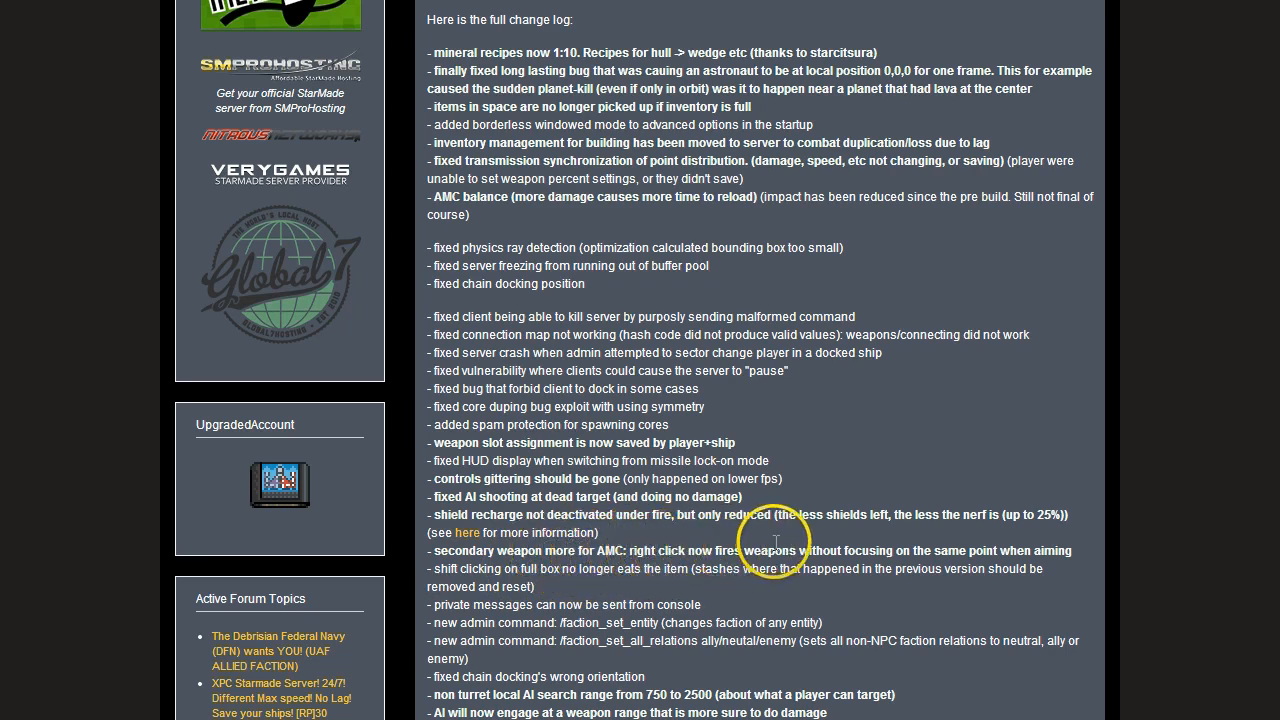
mouse_move(1008, 544)
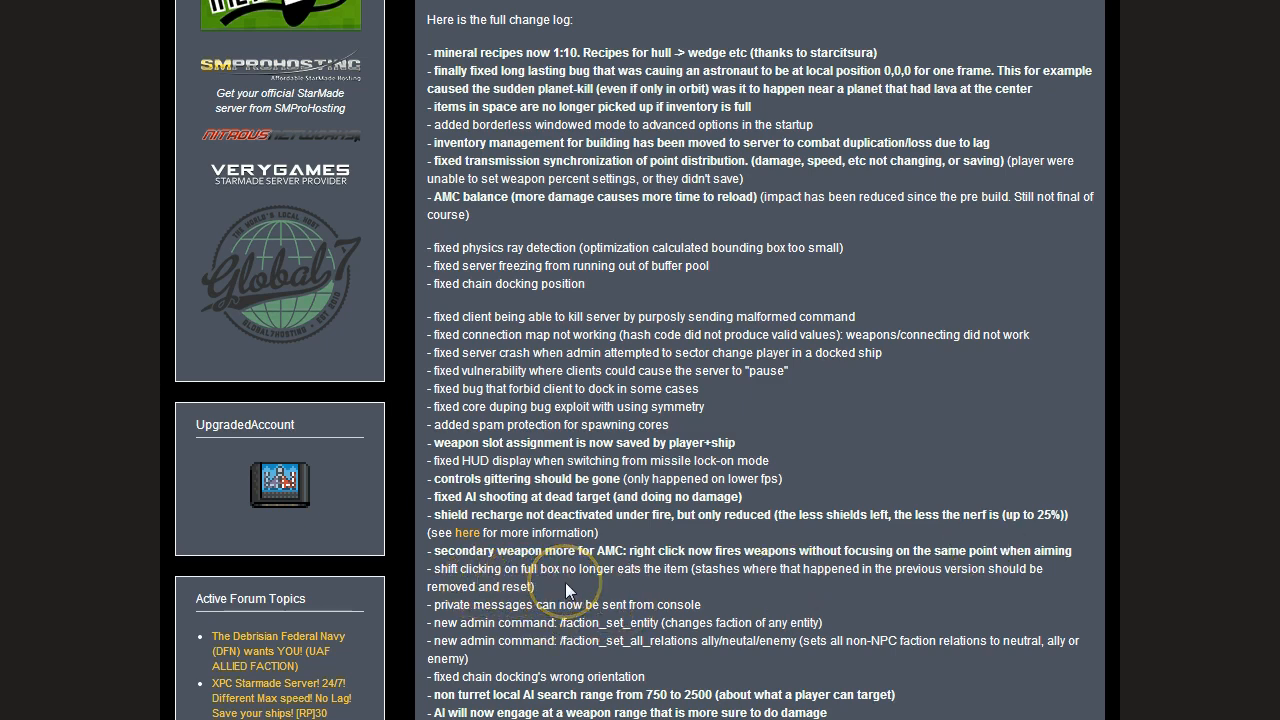
mouse_move(636, 604)
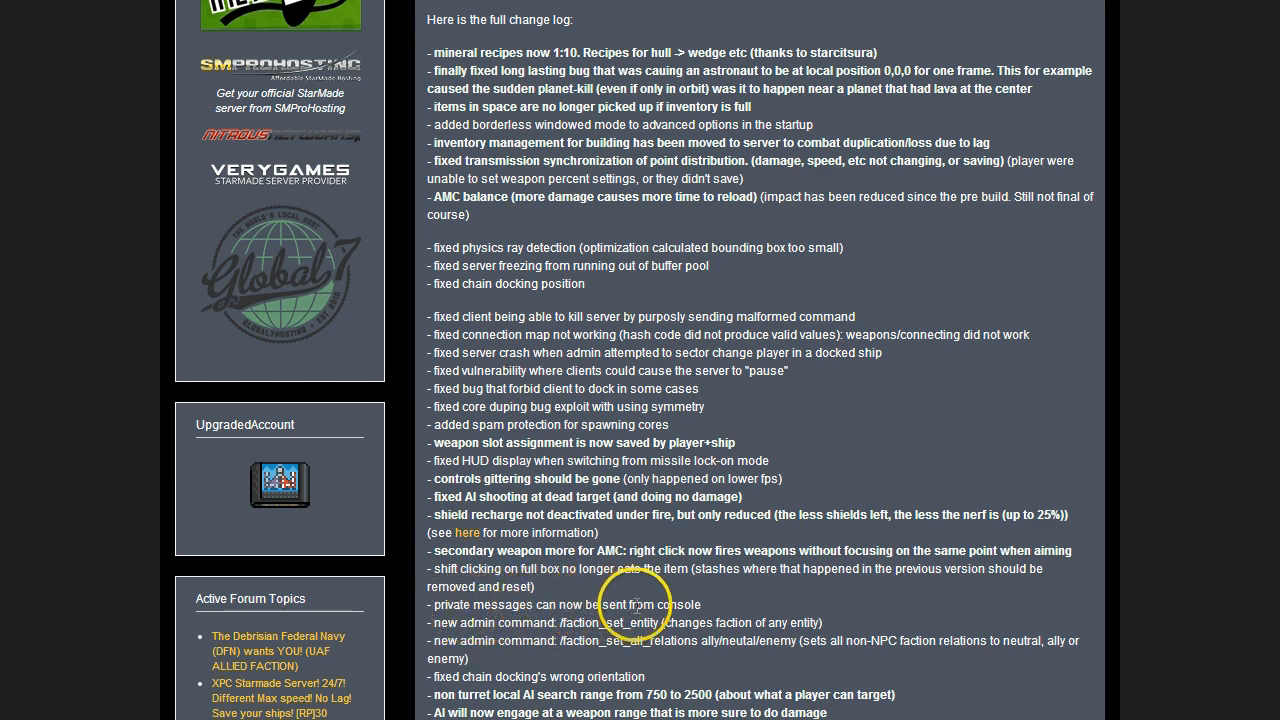
scroll(down, 3)
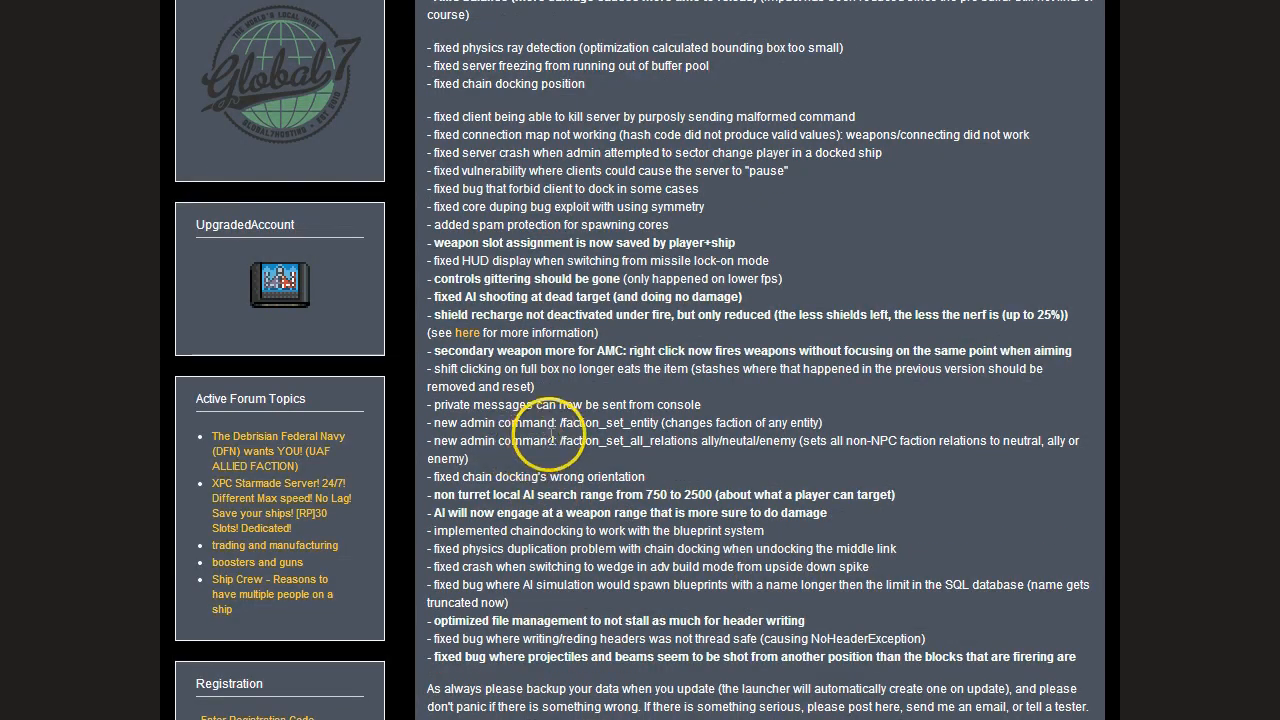
mouse_move(620, 422)
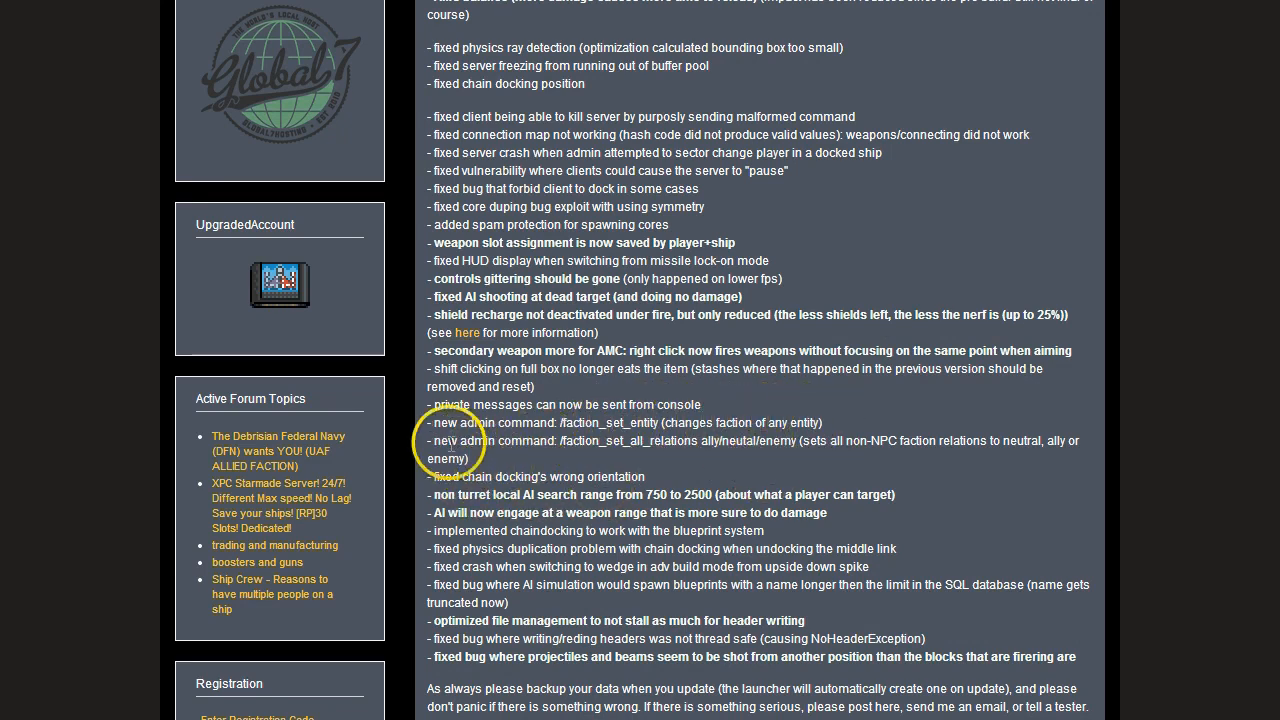
mouse_move(616, 440)
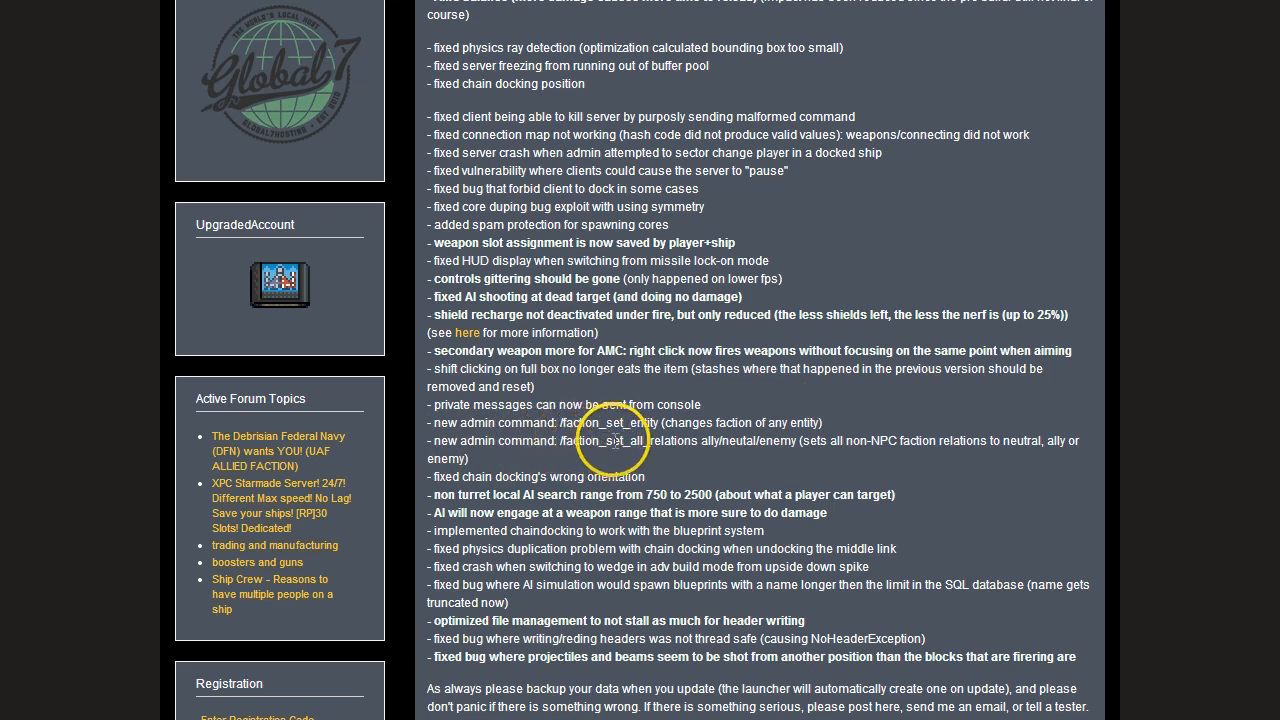
mouse_move(664, 444)
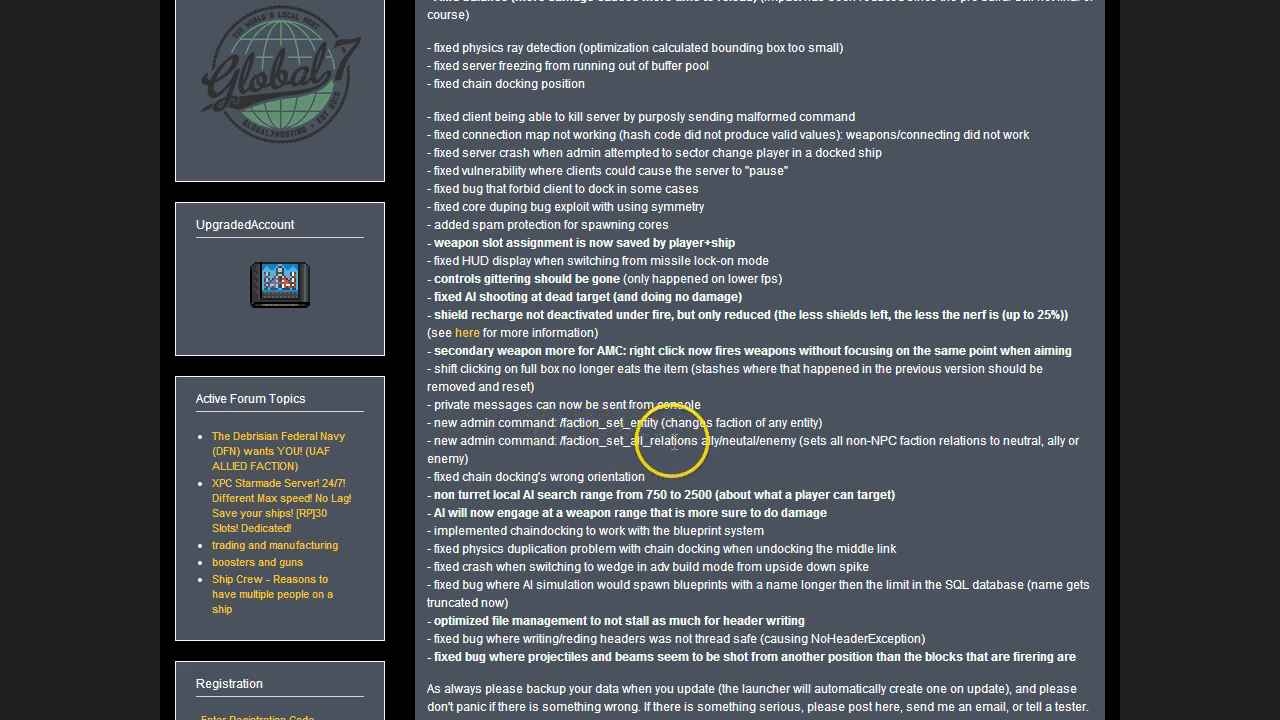
mouse_move(740, 448)
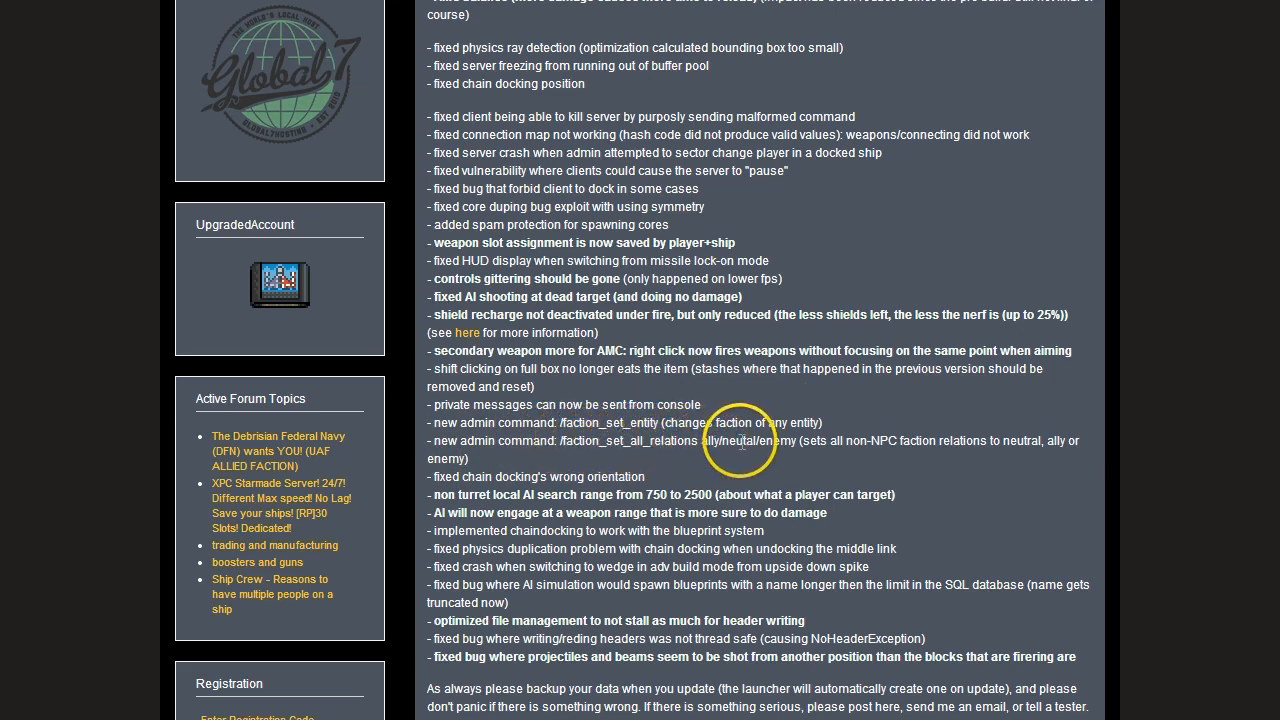
mouse_move(910, 436)
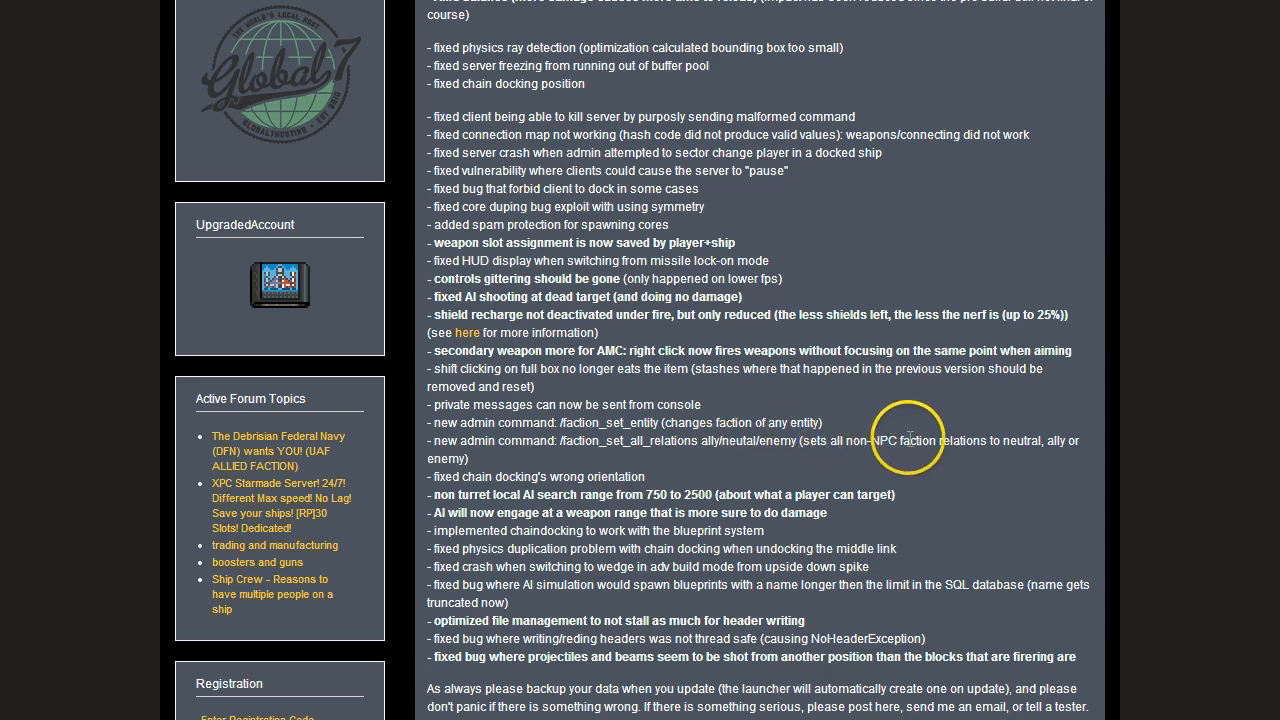
mouse_move(992, 462)
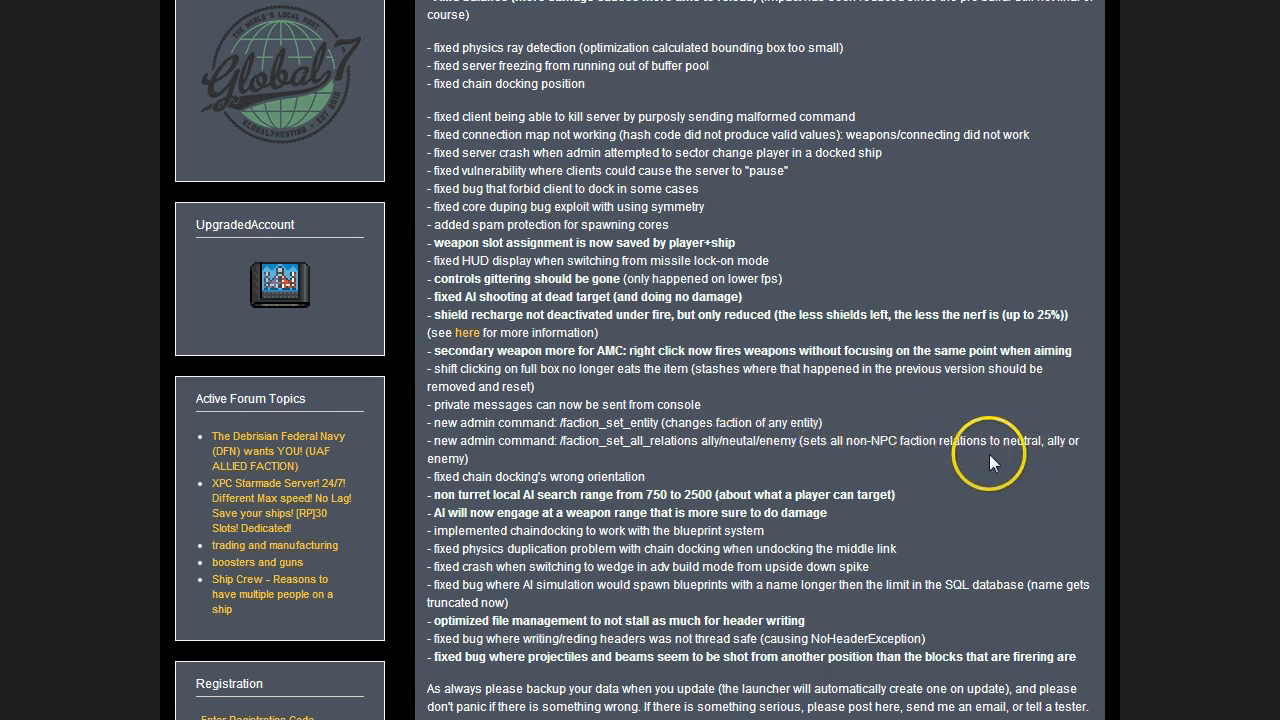
mouse_move(440, 476)
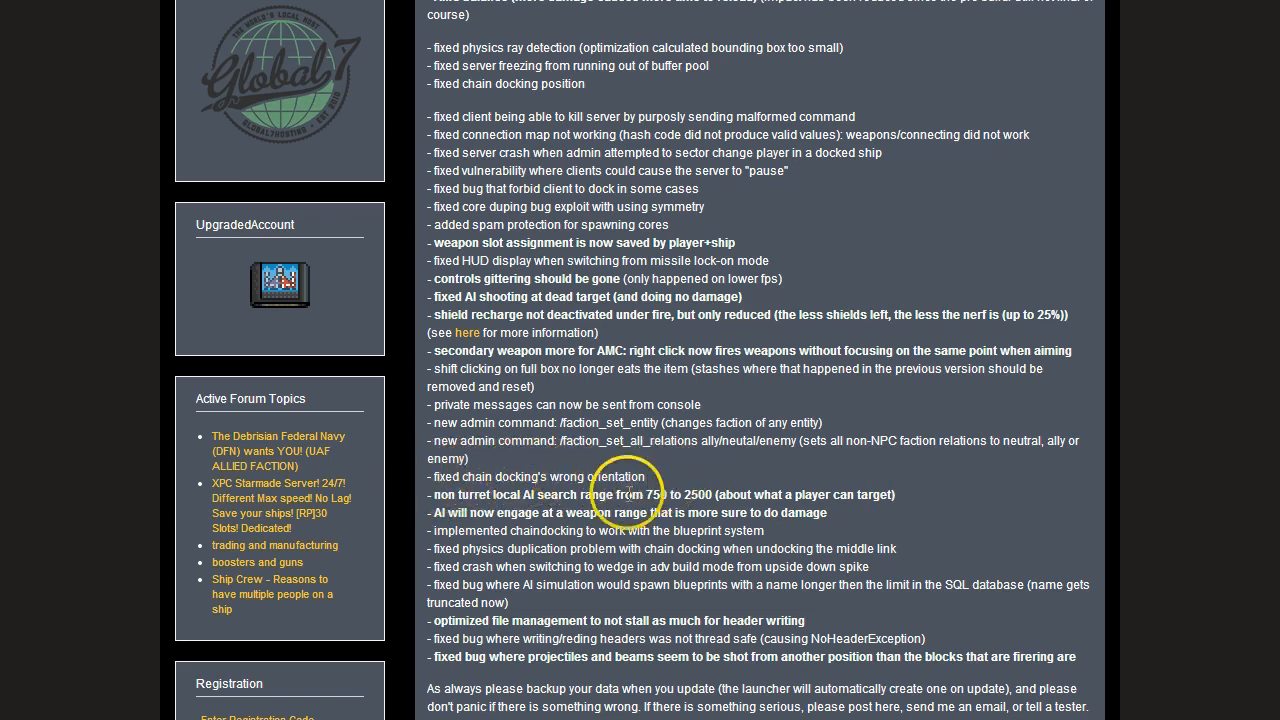
mouse_move(632, 504)
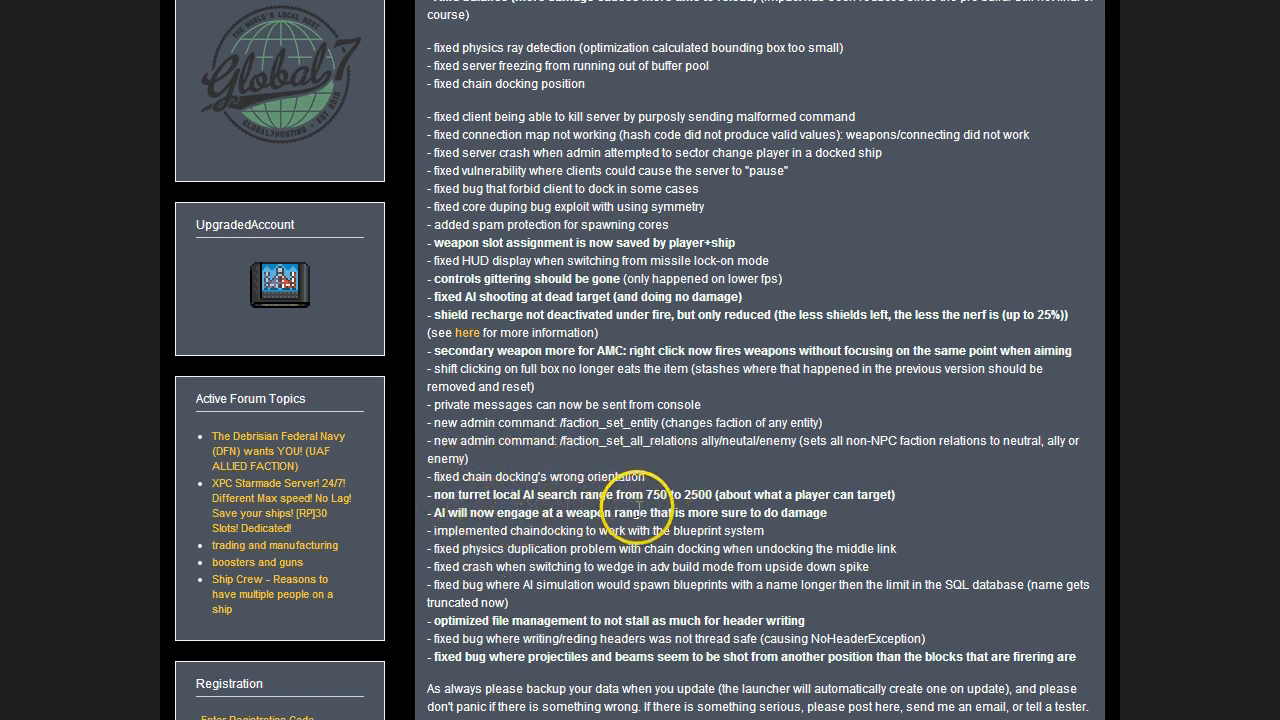
mouse_move(744, 490)
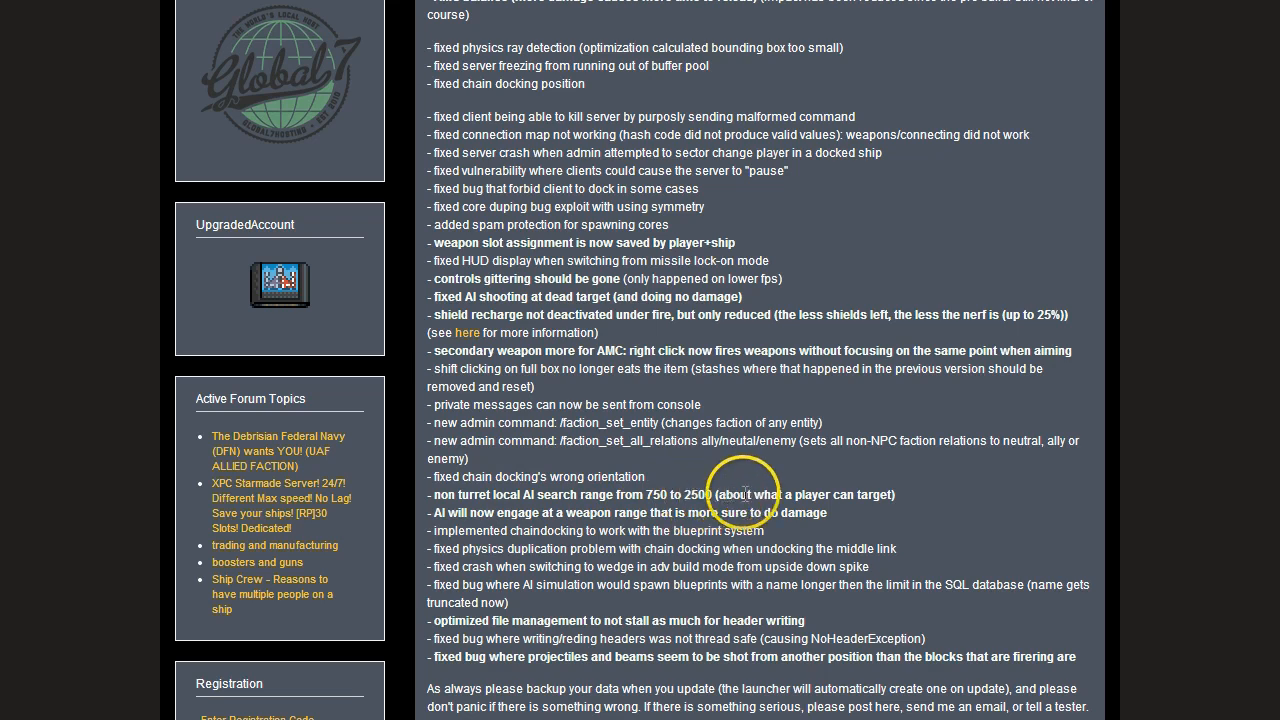
mouse_move(910, 502)
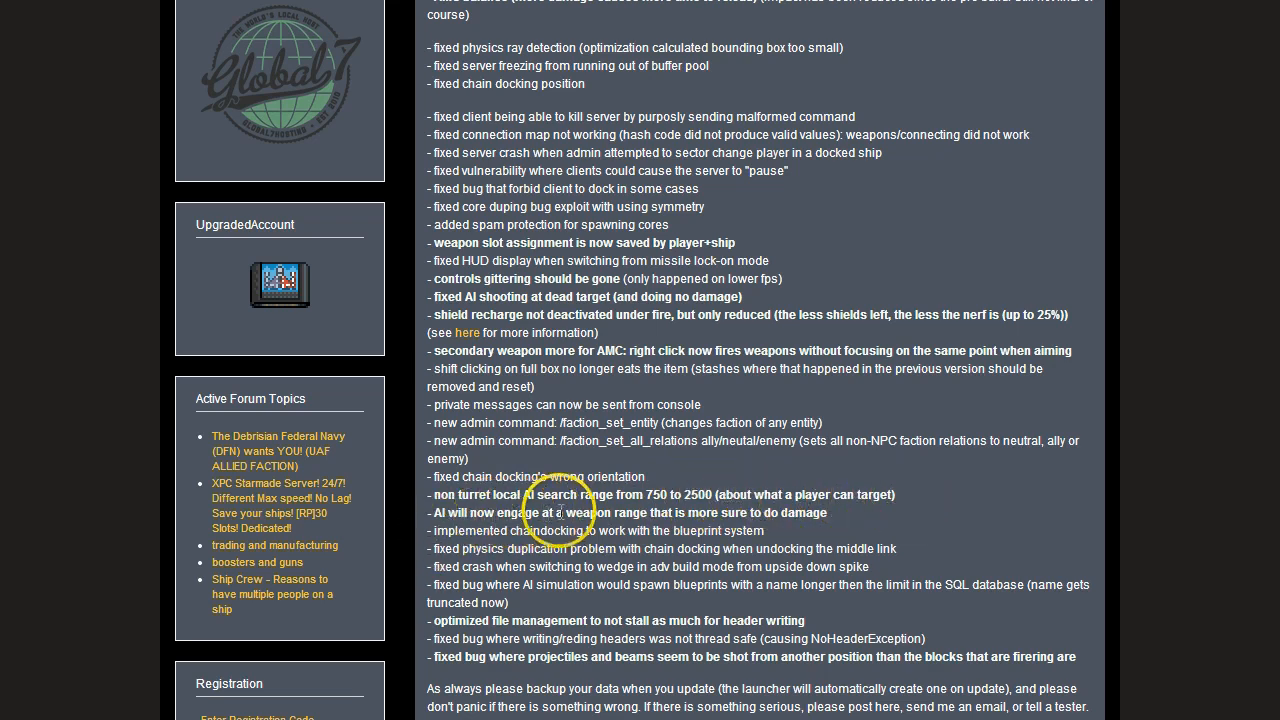
mouse_move(852, 528)
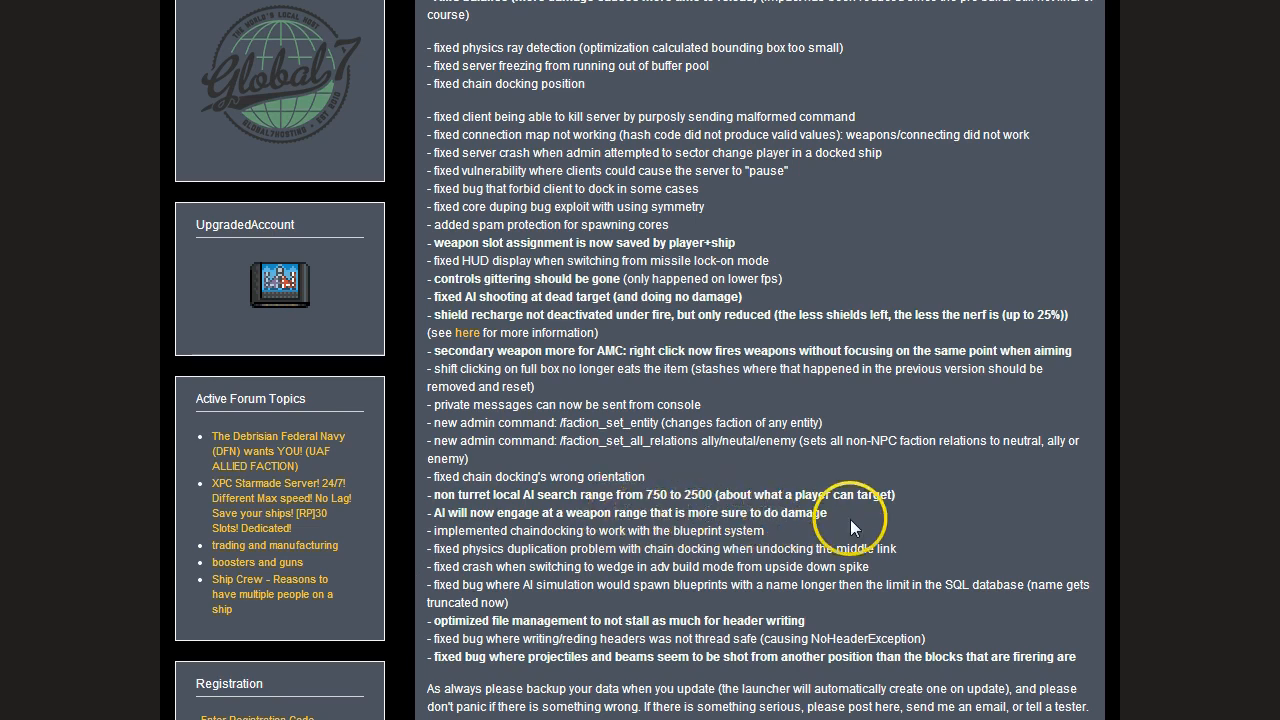
mouse_move(464, 544)
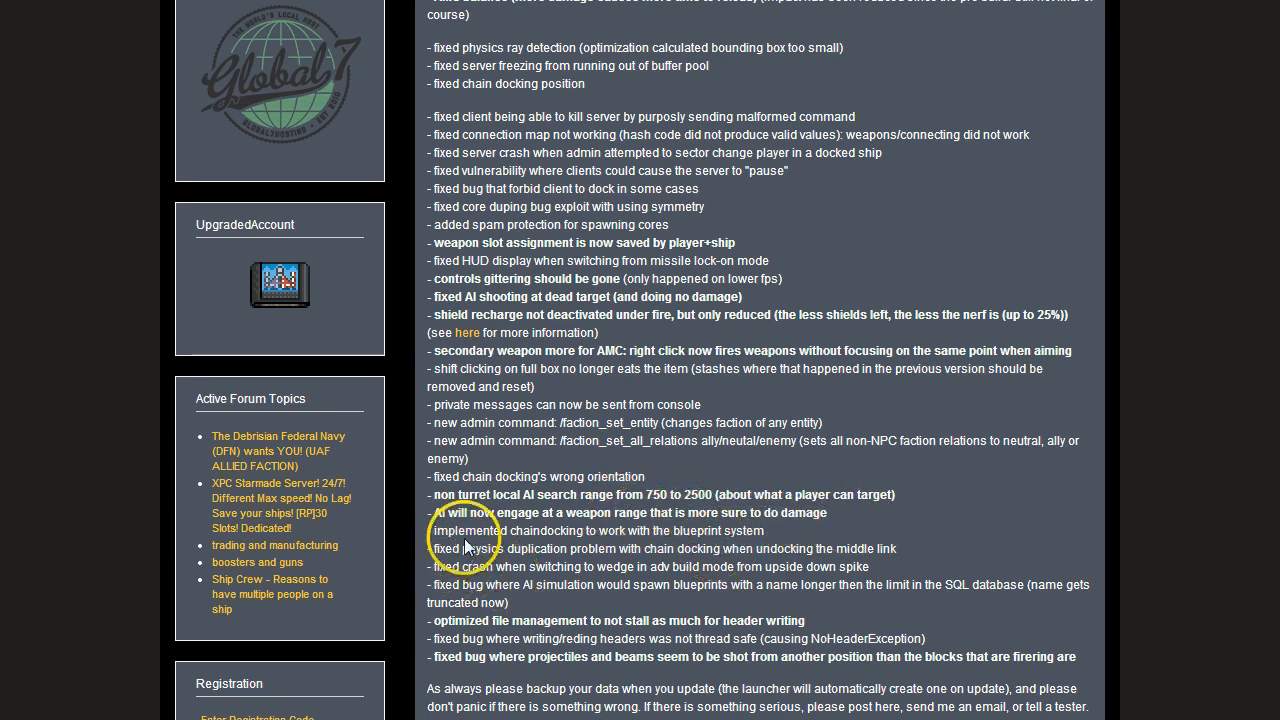
mouse_move(952, 518)
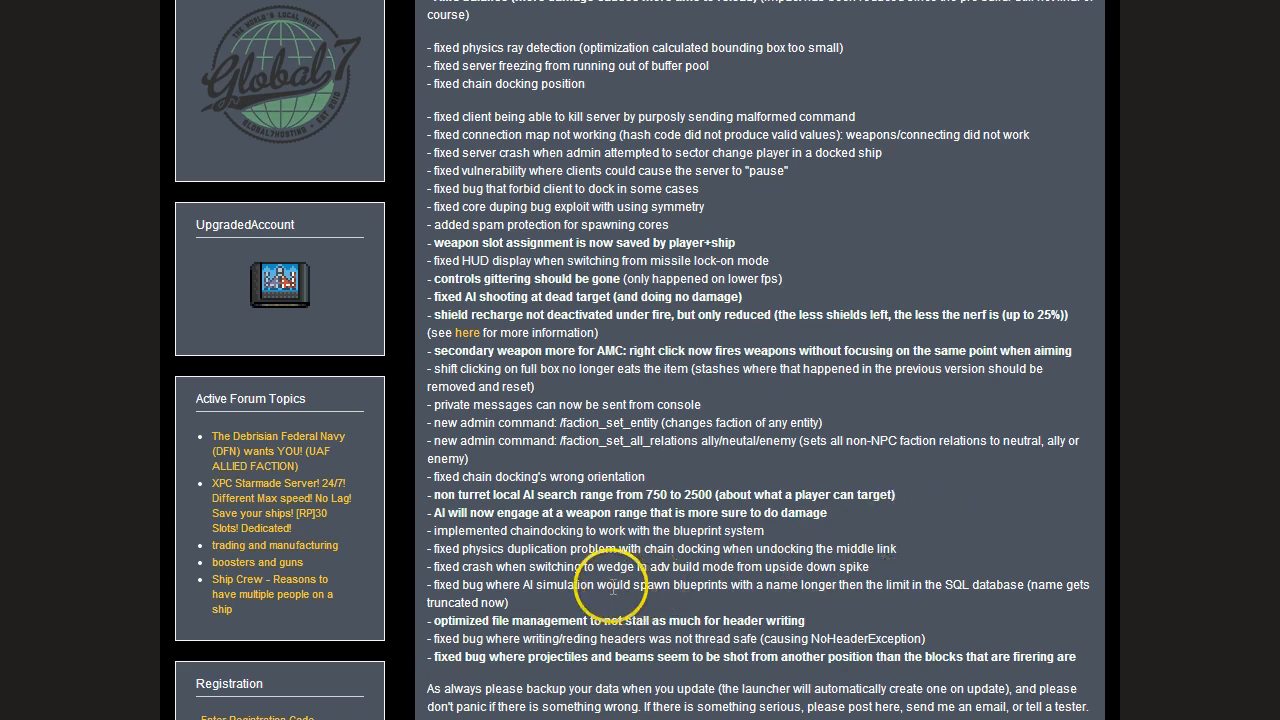
scroll(down, 3)
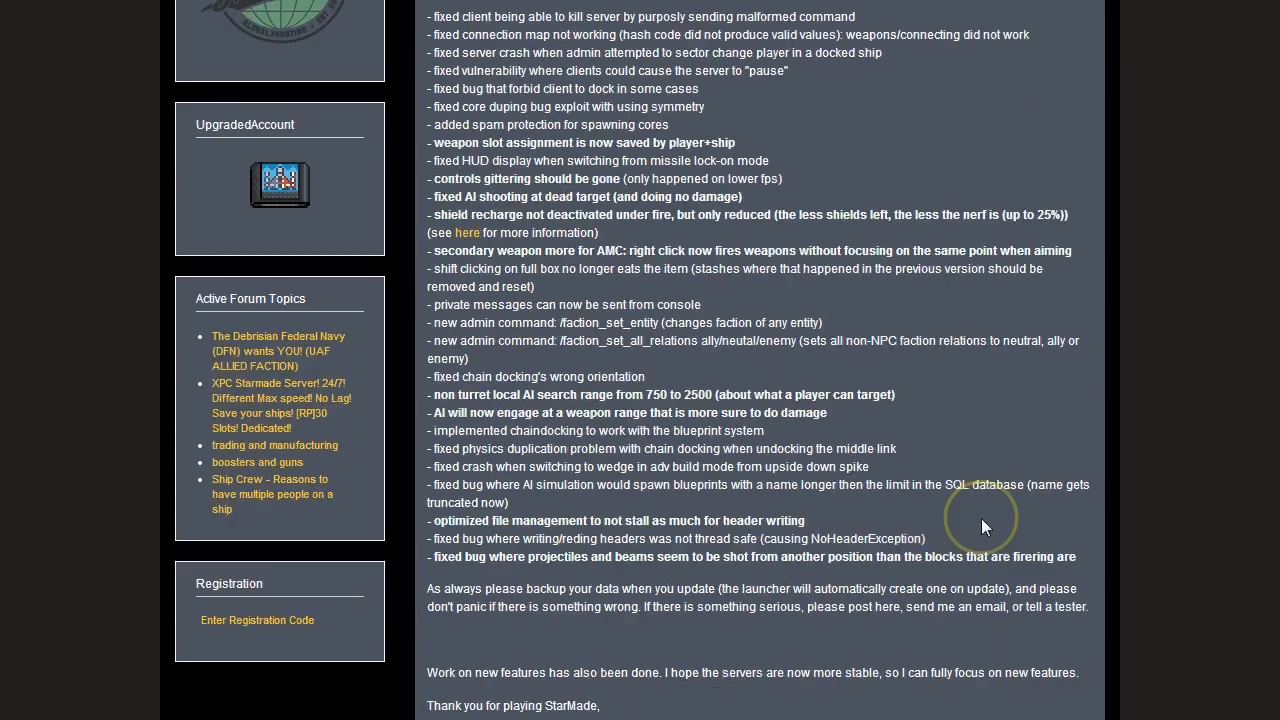
mouse_move(684, 500)
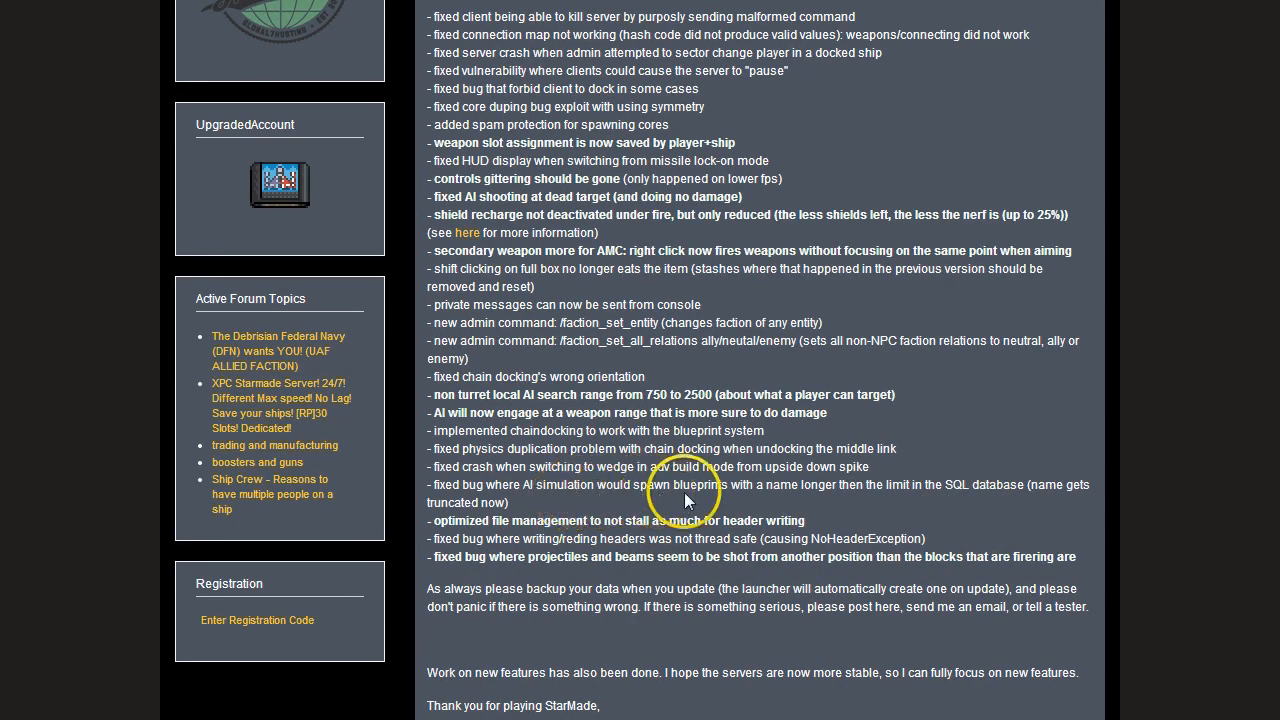
mouse_move(962, 490)
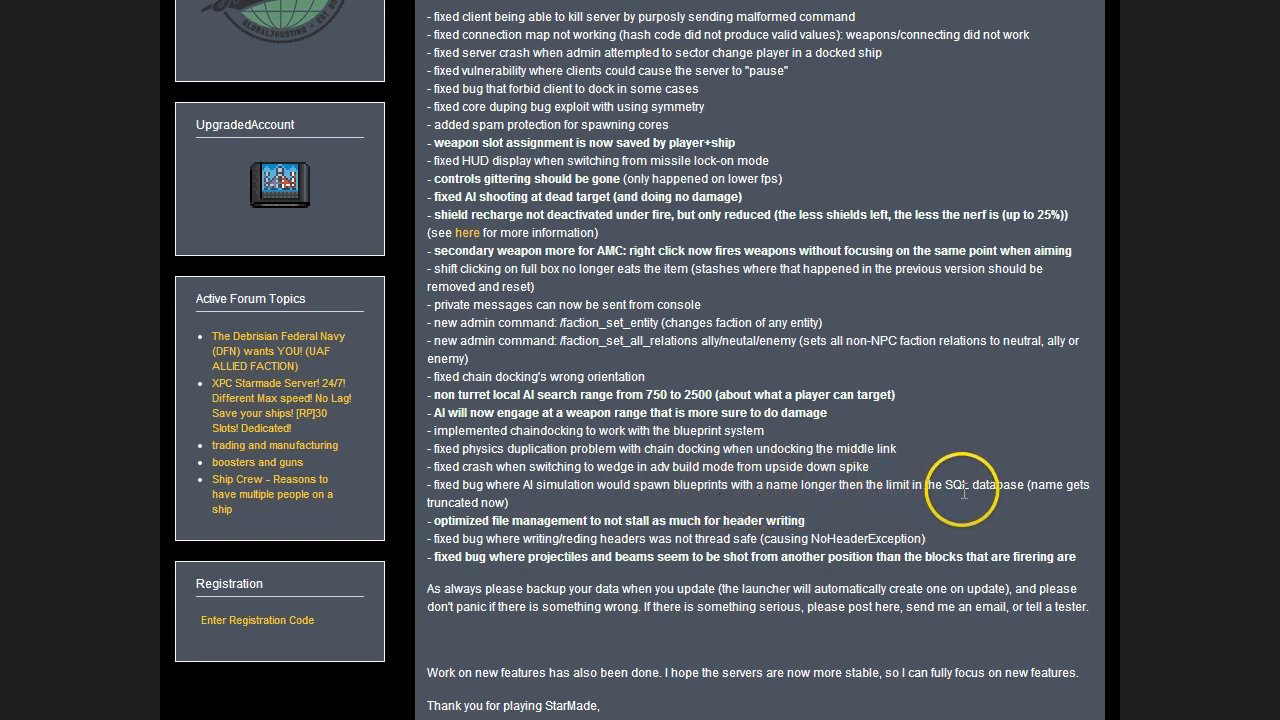
mouse_move(964, 490)
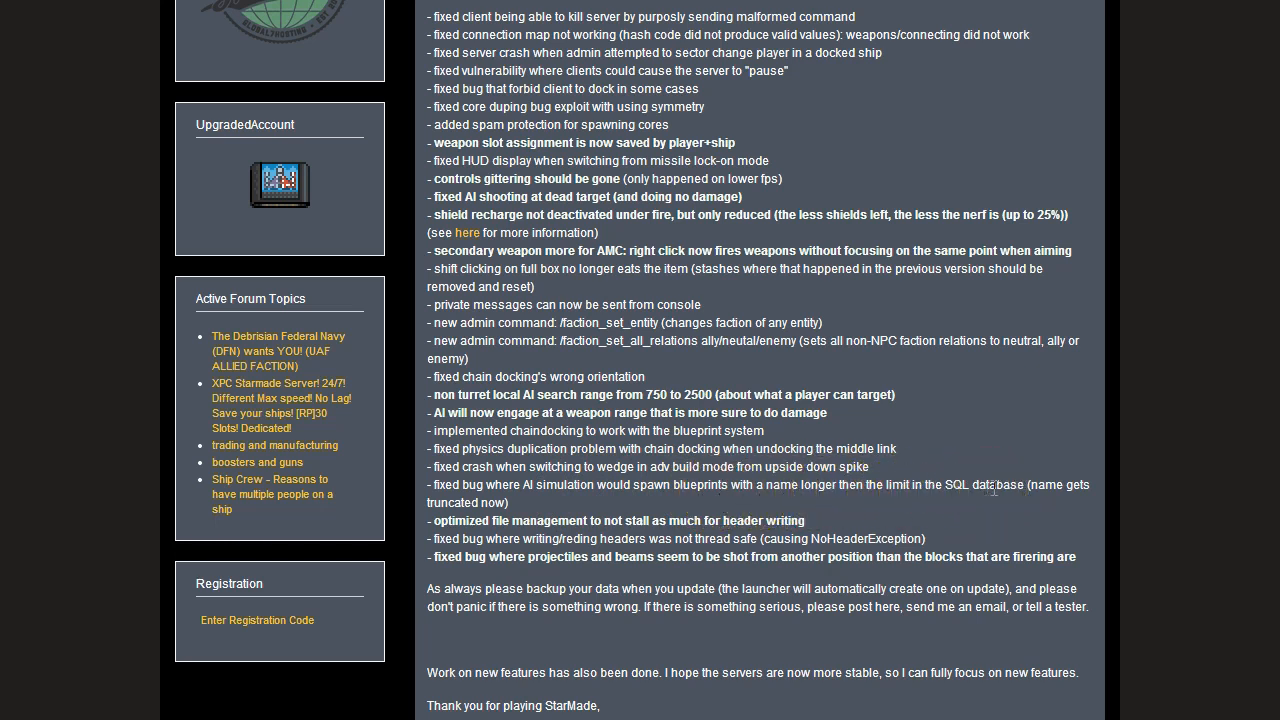
mouse_move(908, 492)
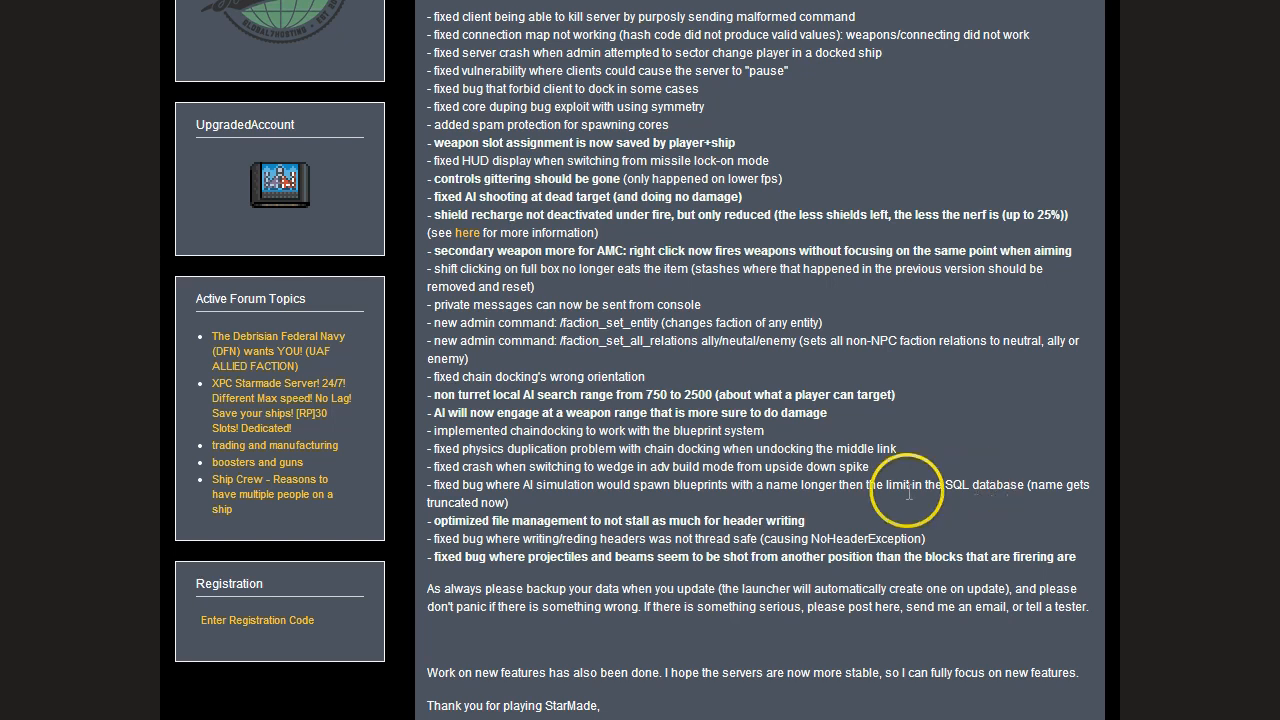
mouse_move(490, 524)
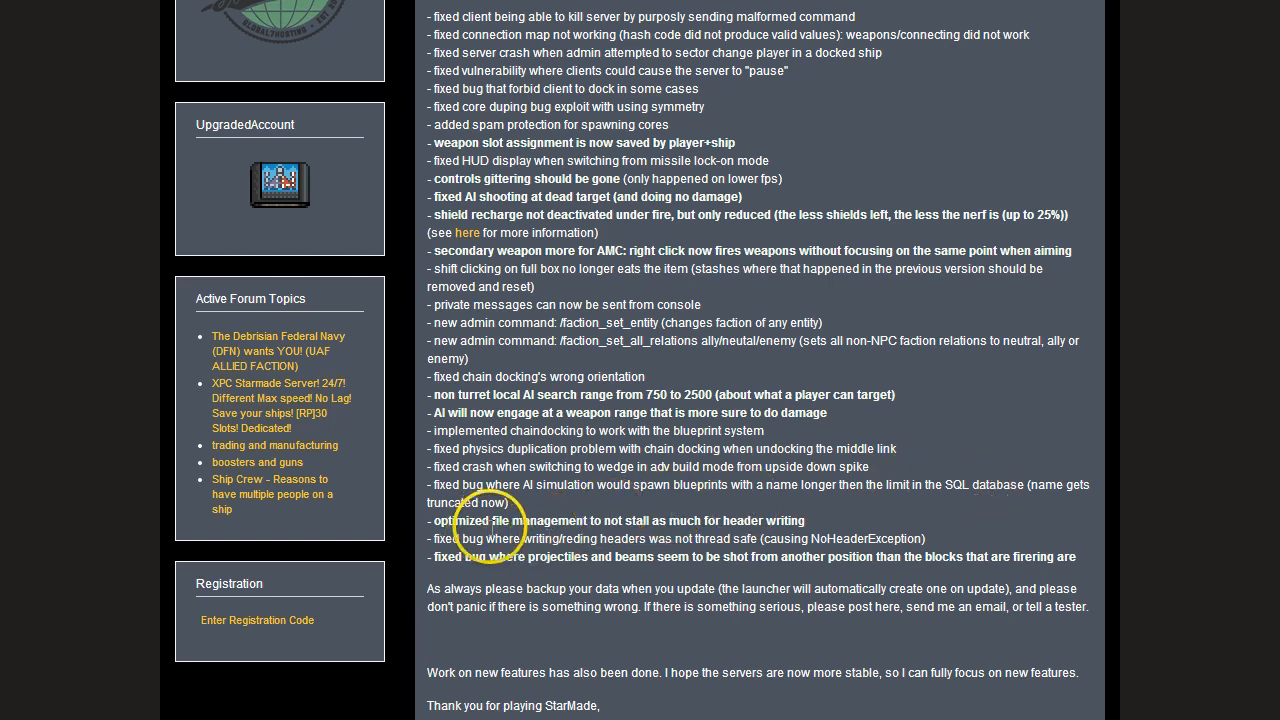
mouse_move(596, 528)
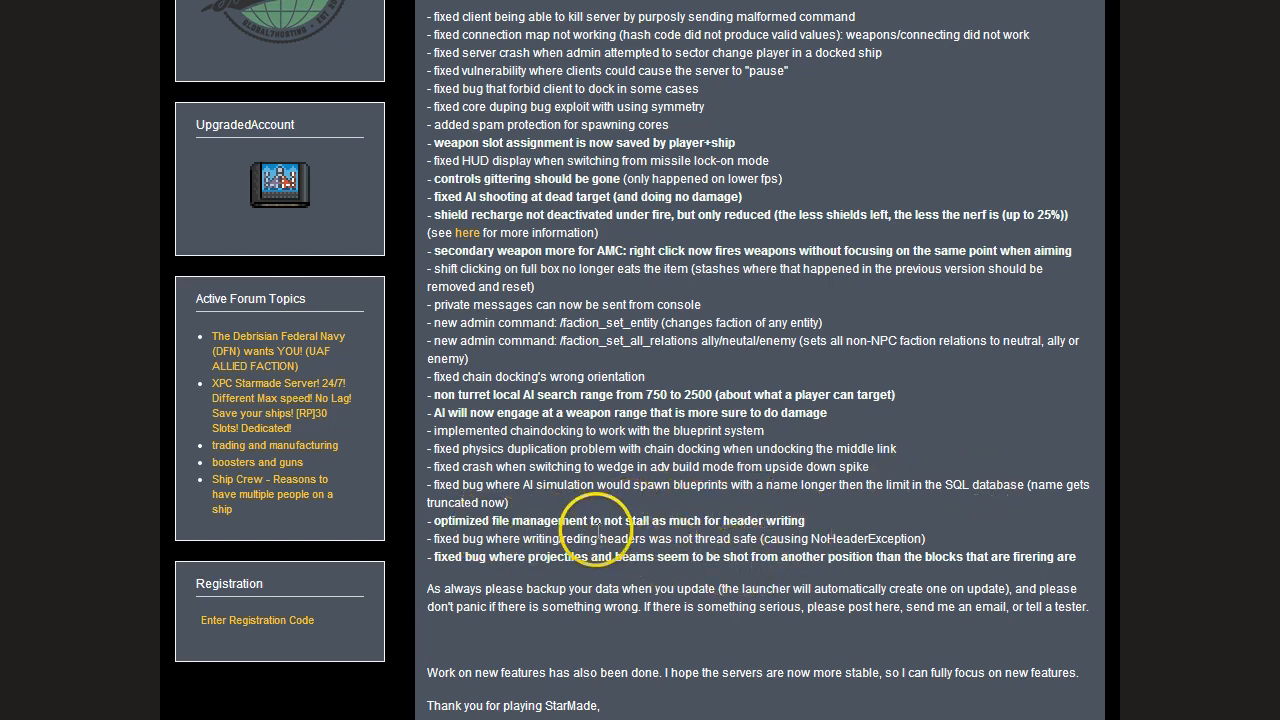
mouse_move(518, 588)
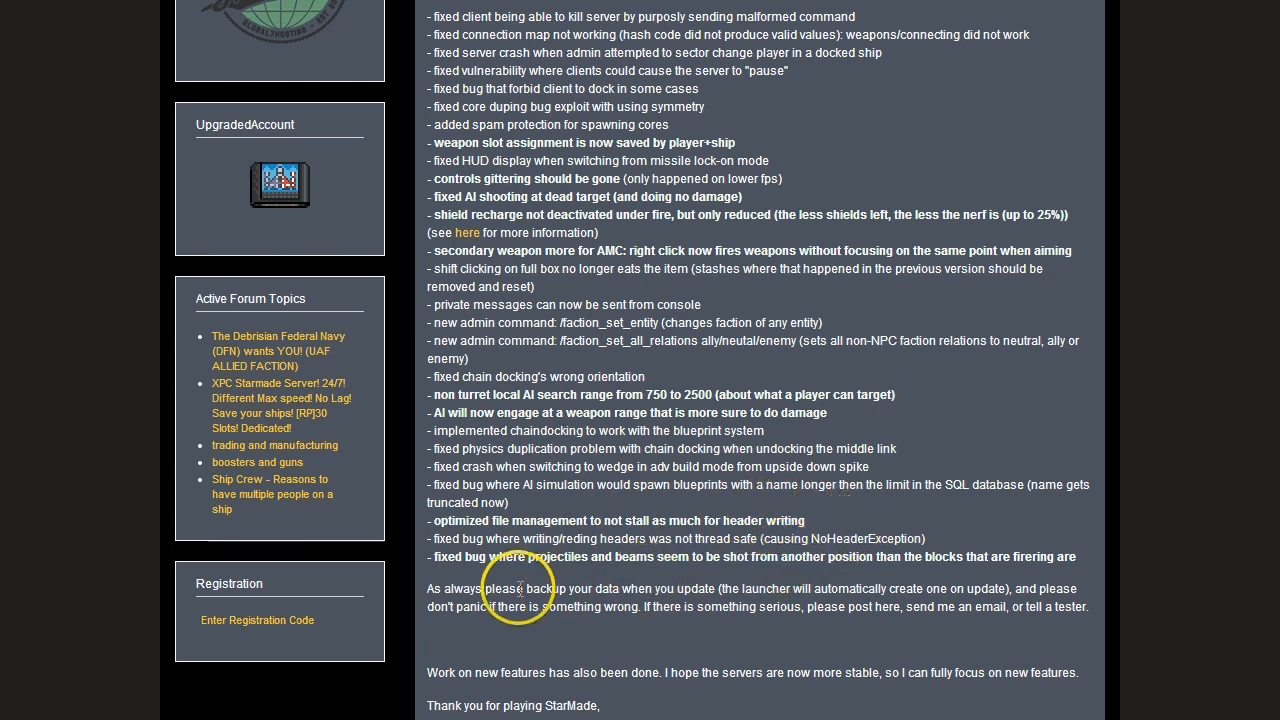
mouse_move(660, 536)
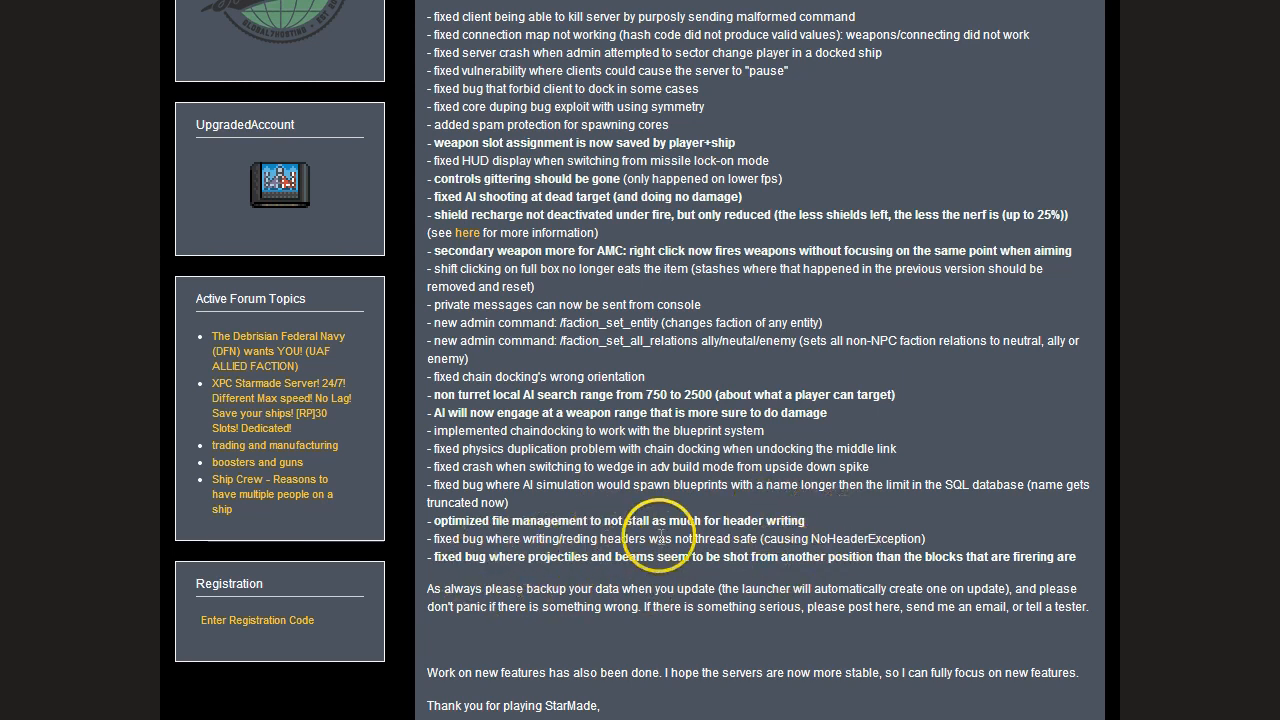
mouse_move(544, 560)
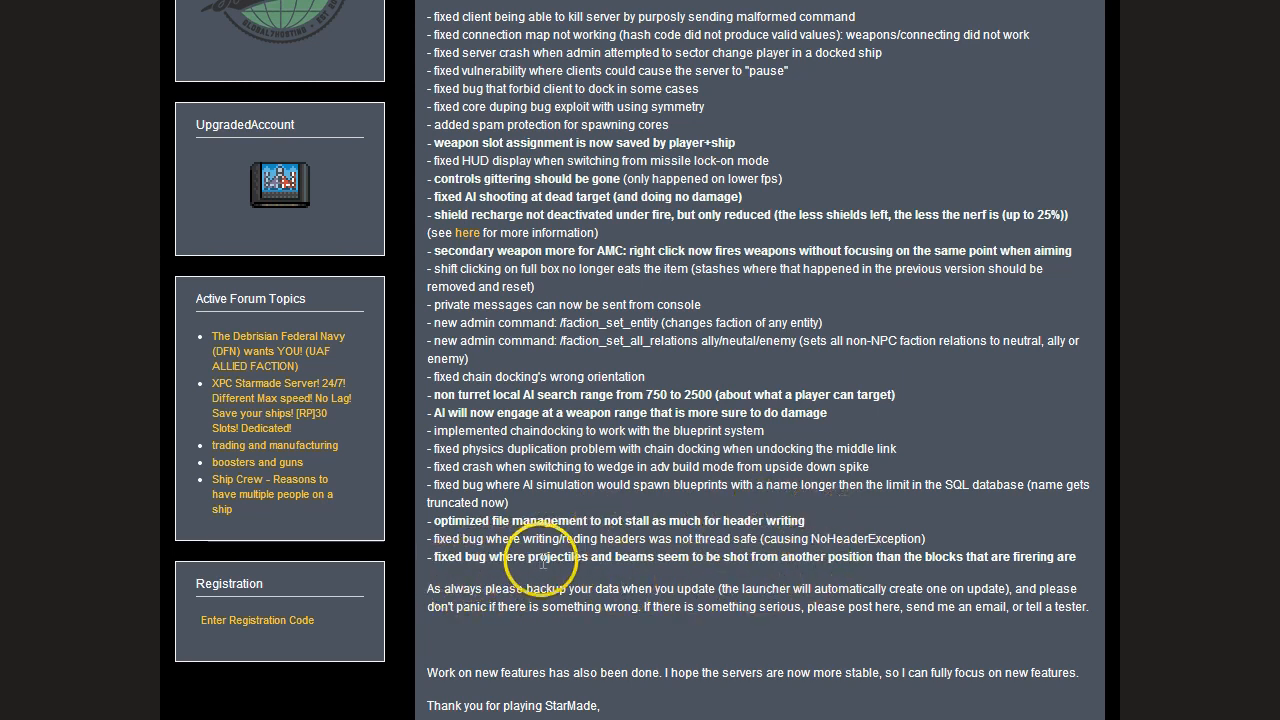
mouse_move(724, 558)
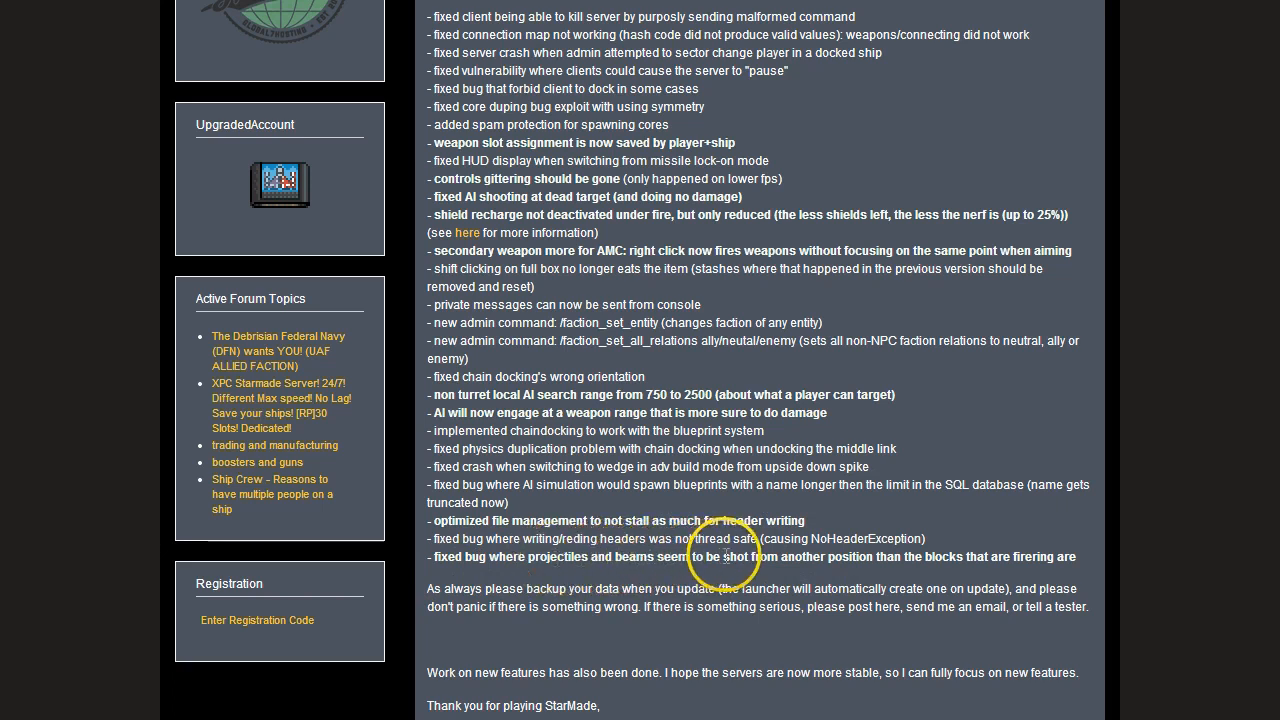
mouse_move(980, 550)
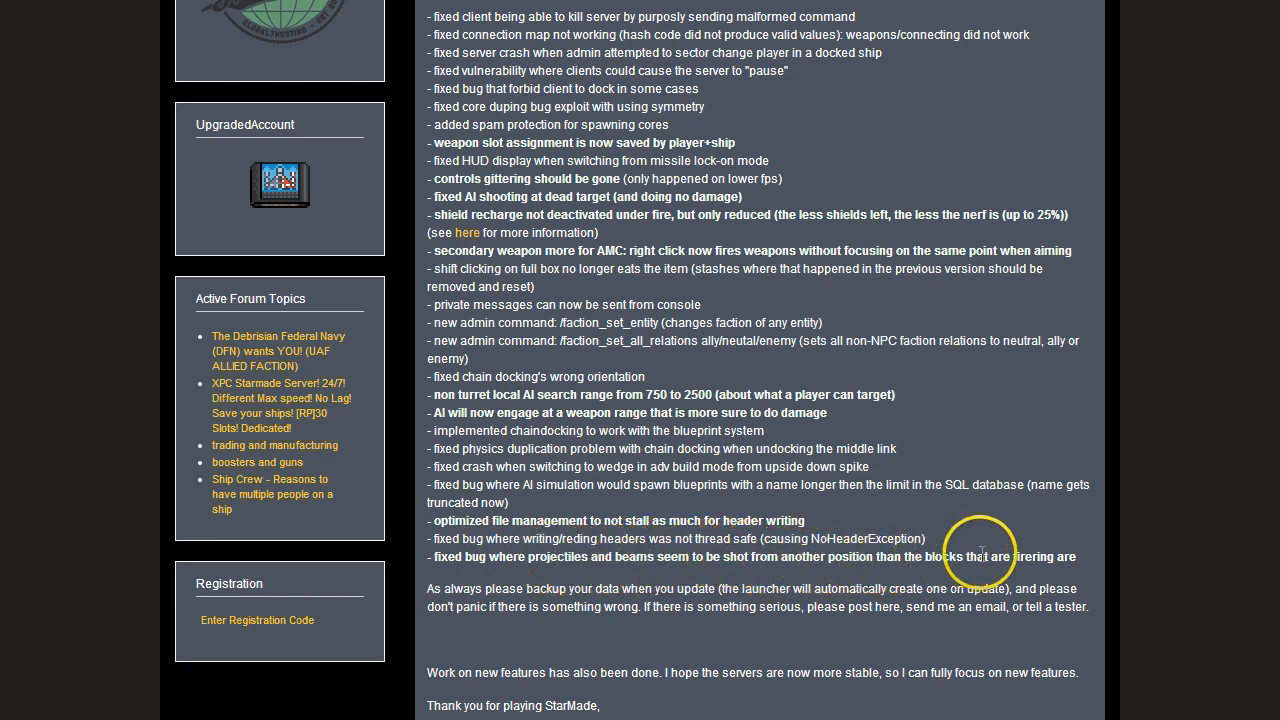
mouse_move(538, 624)
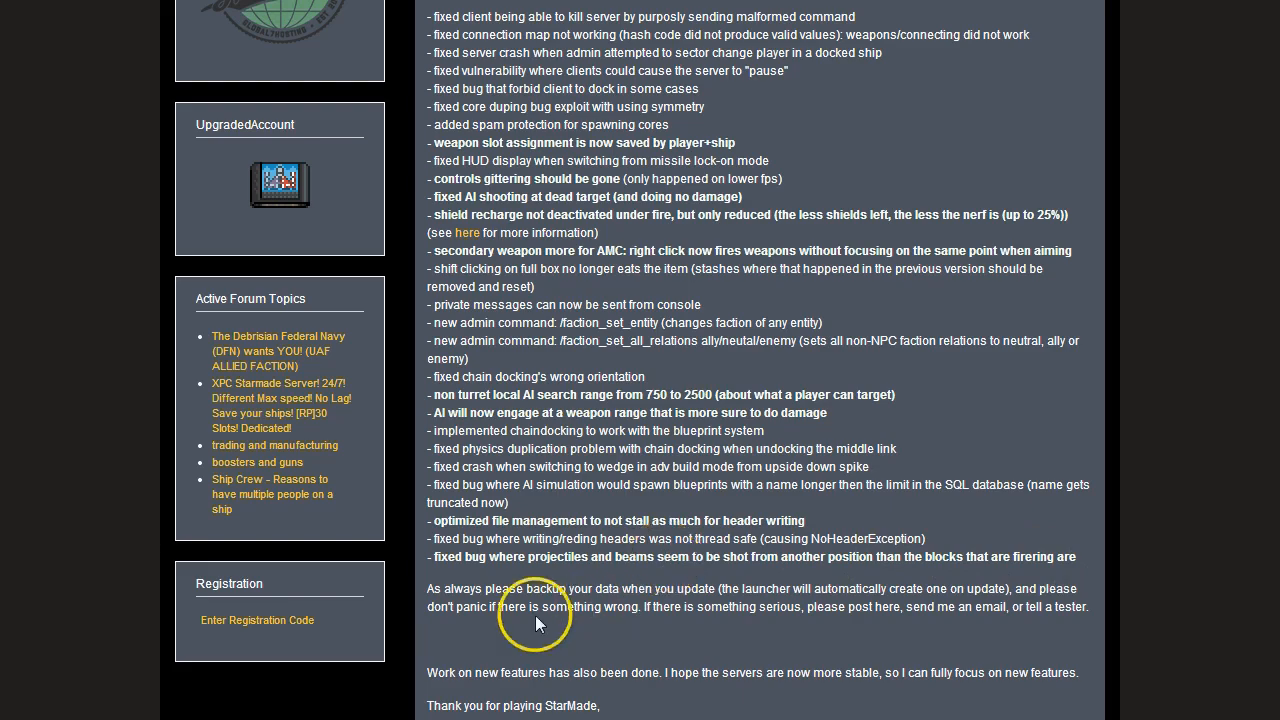
scroll(down, 3)
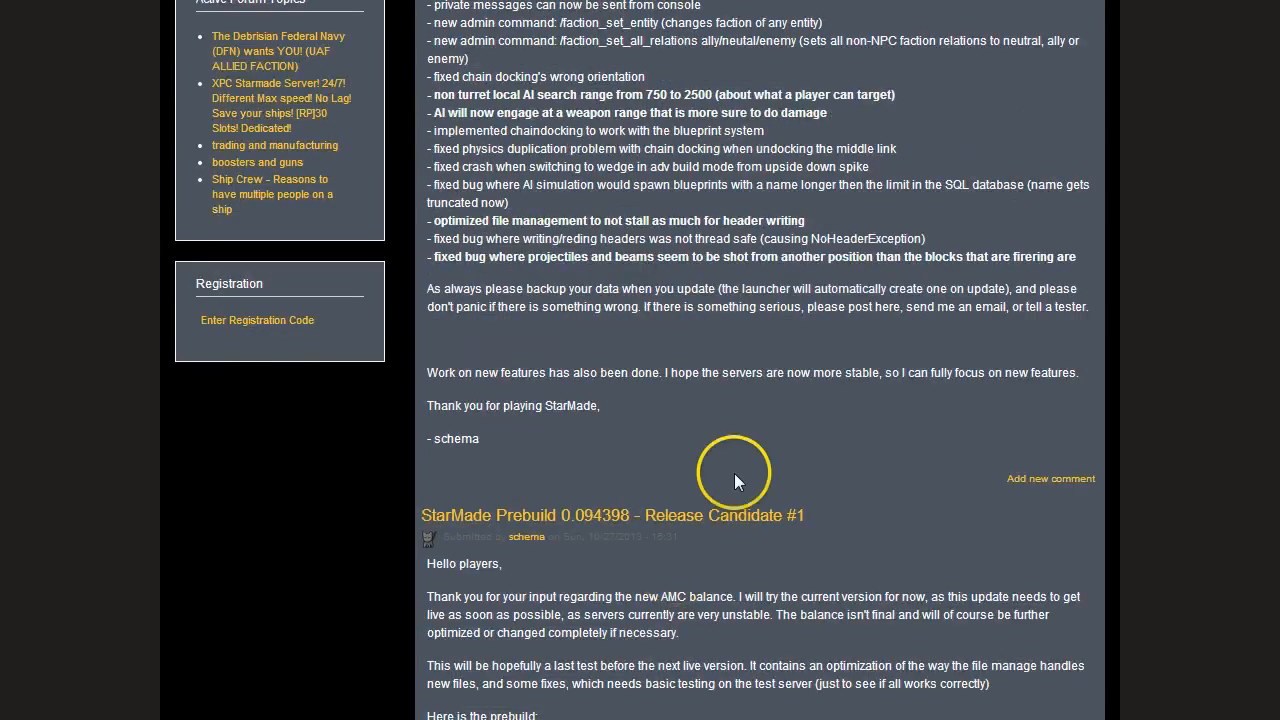
scroll(up, 3)
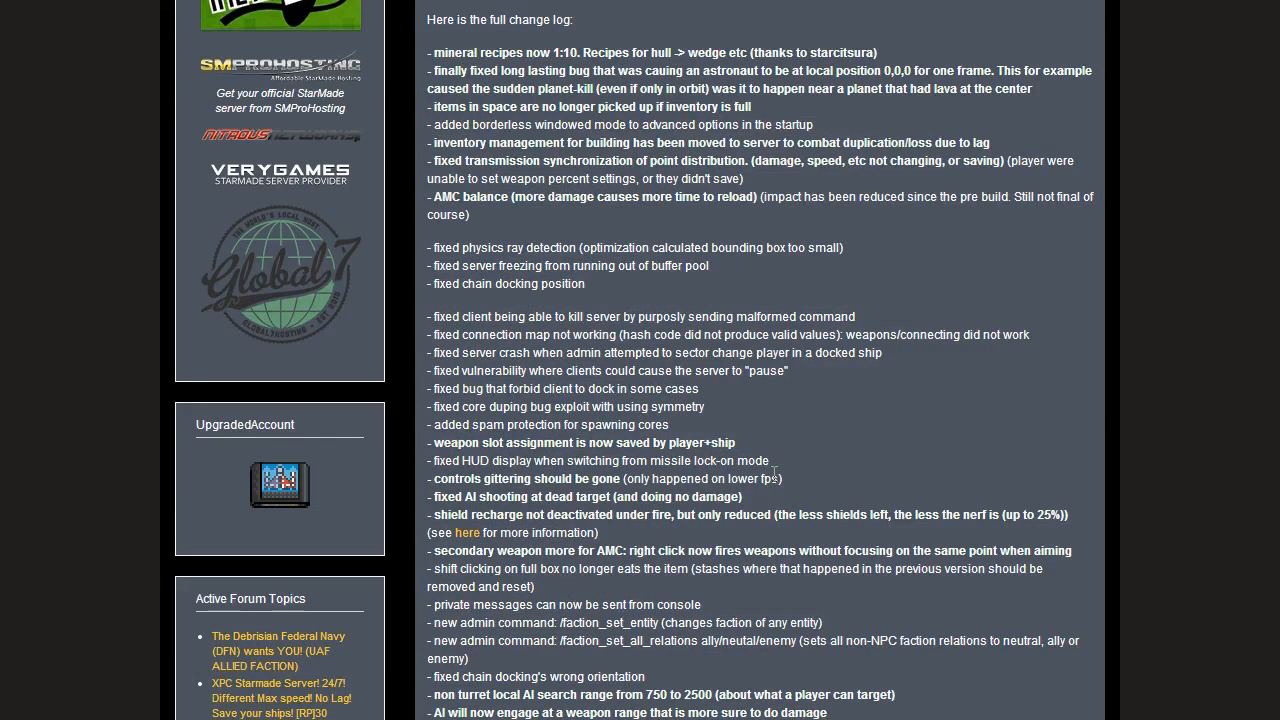
scroll(up, 3)
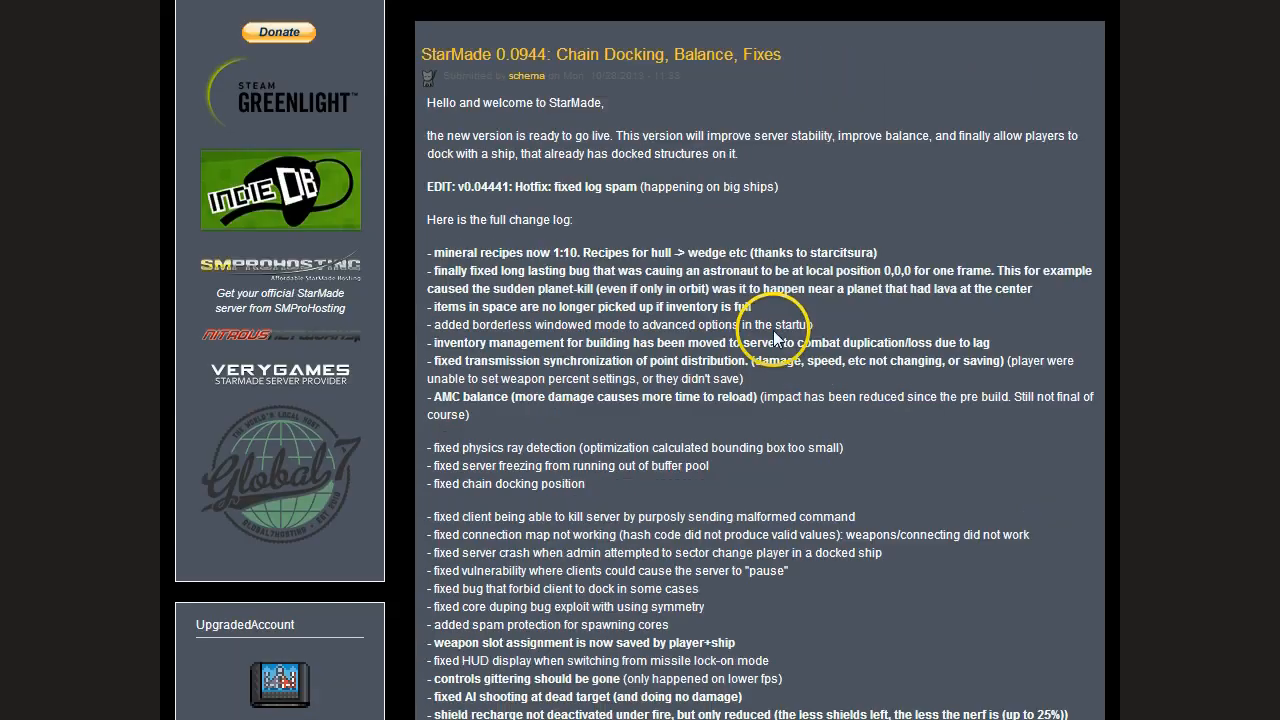
mouse_move(616, 90)
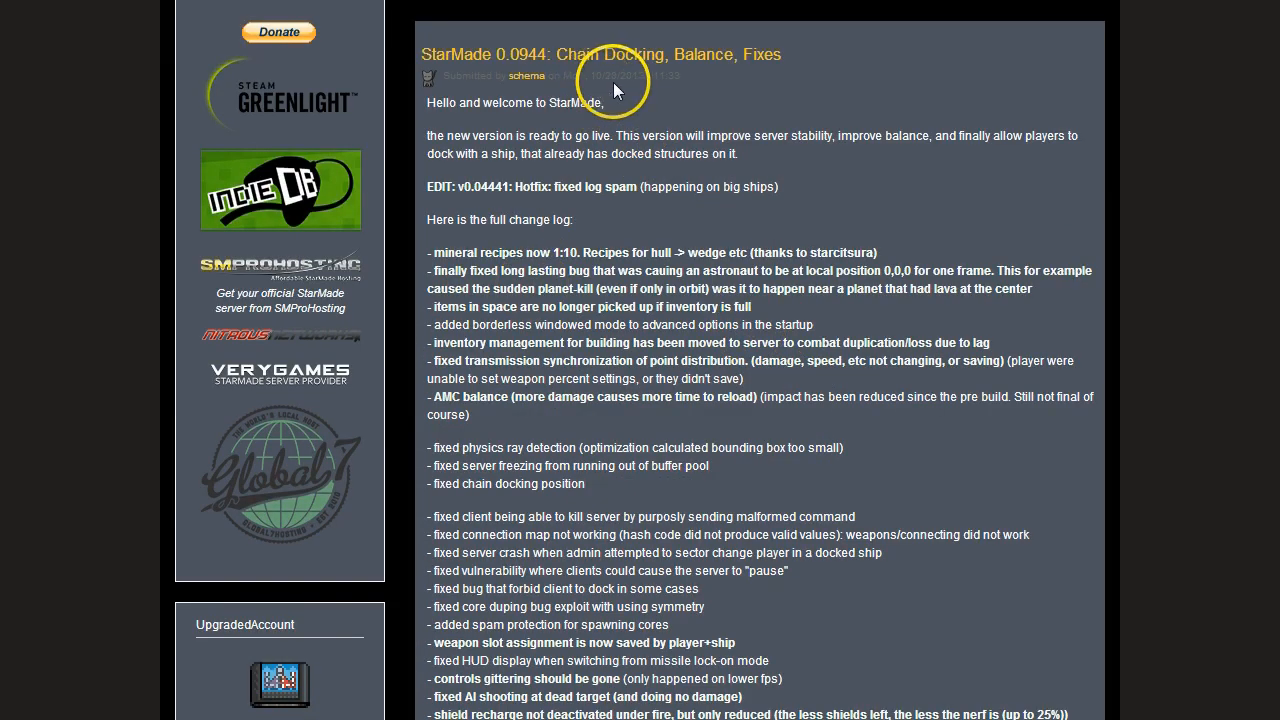
mouse_move(478, 68)
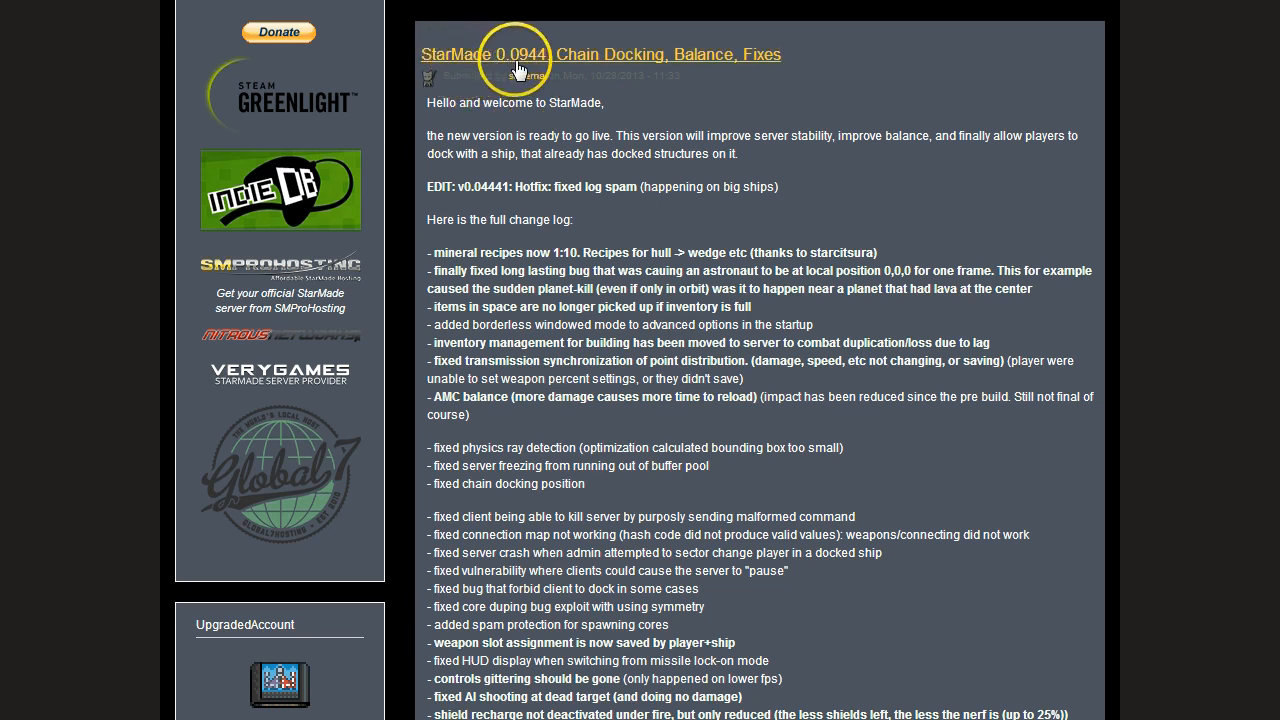
mouse_move(1030, 240)
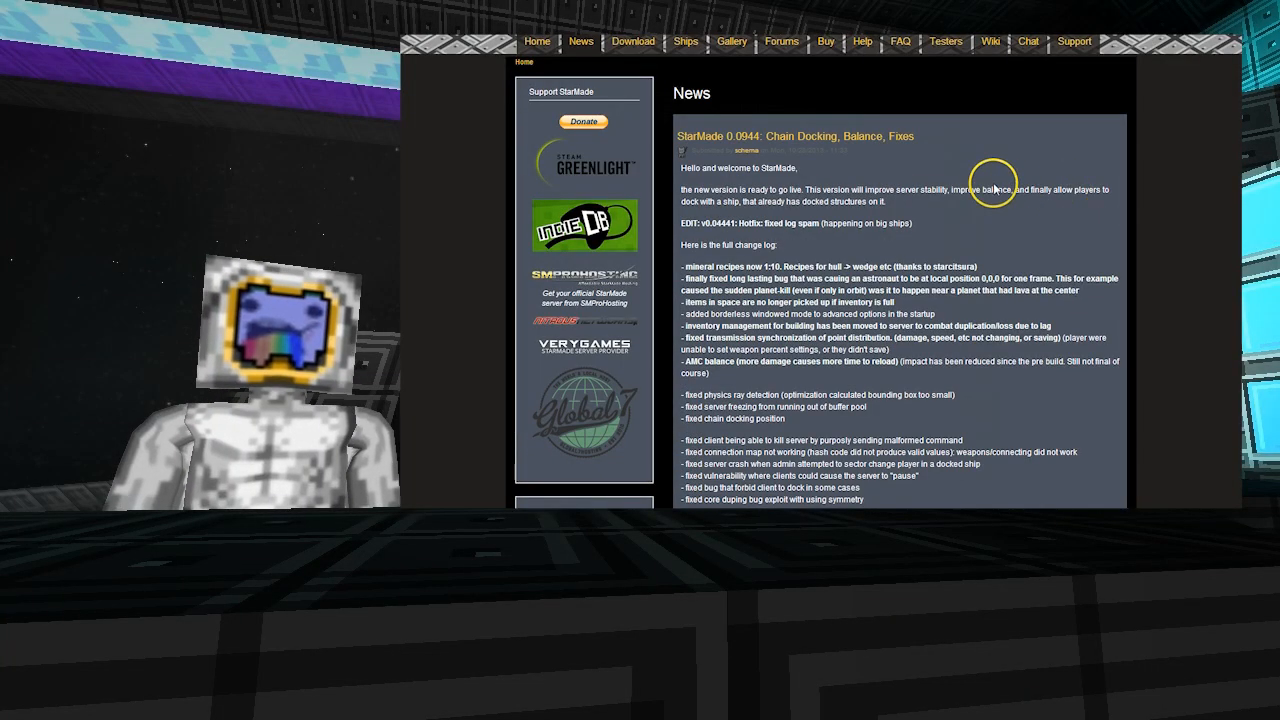
scroll(down, 3)
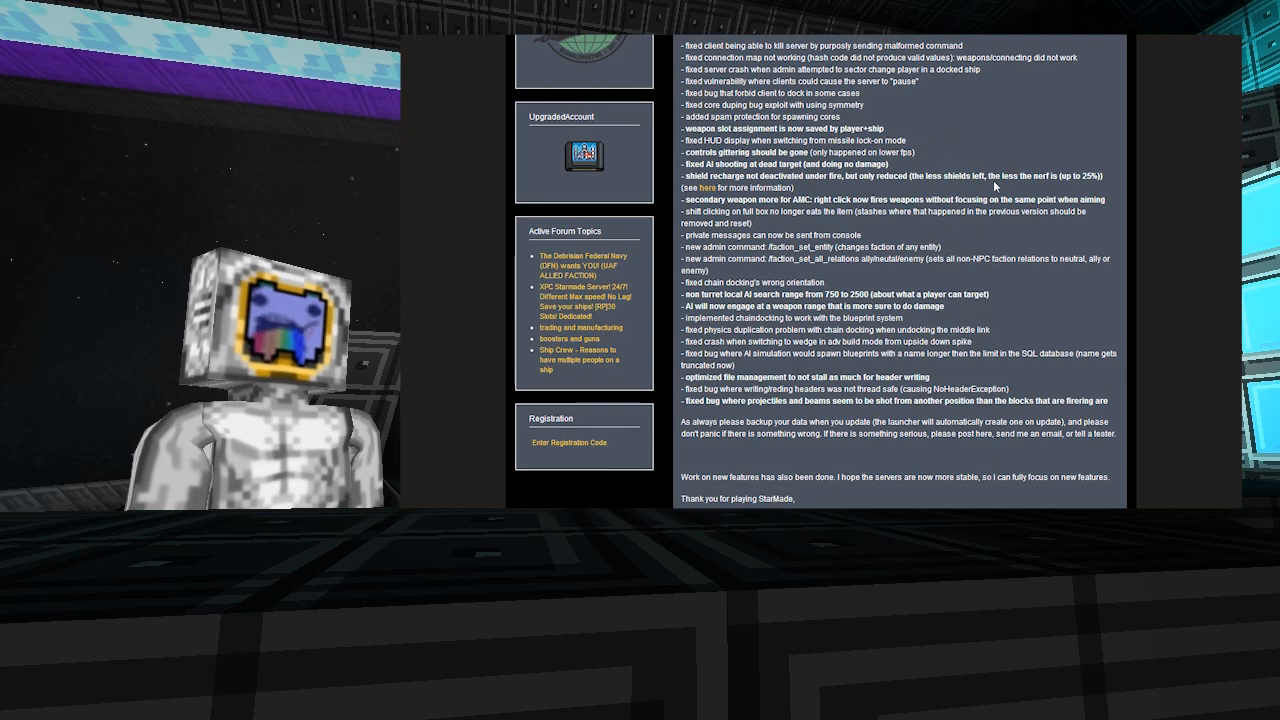
scroll(up, 3)
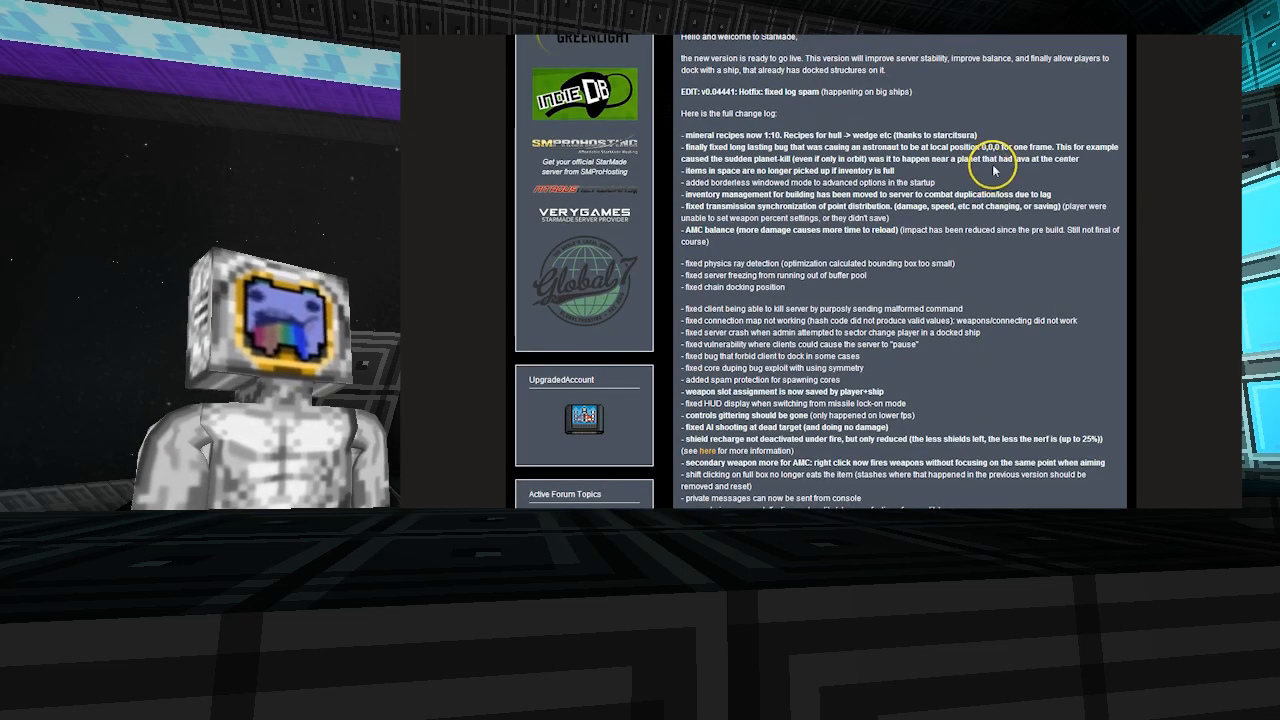
mouse_move(990, 110)
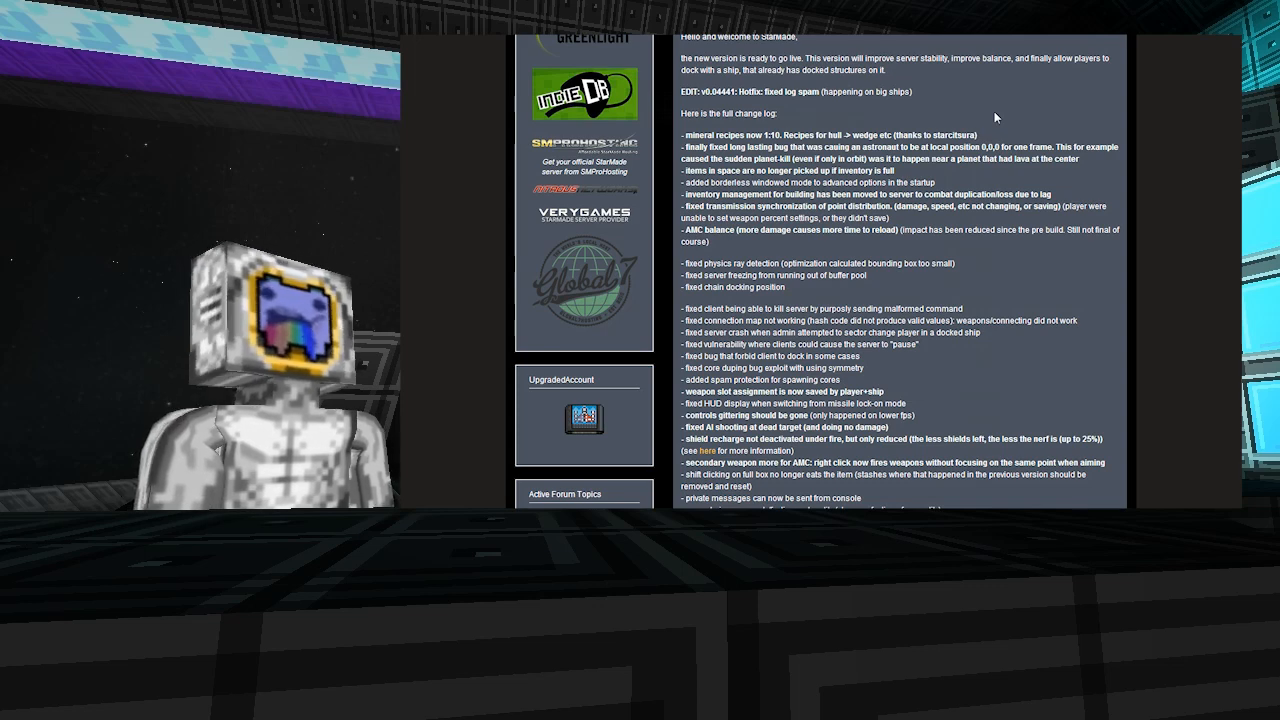
scroll(down, 3)
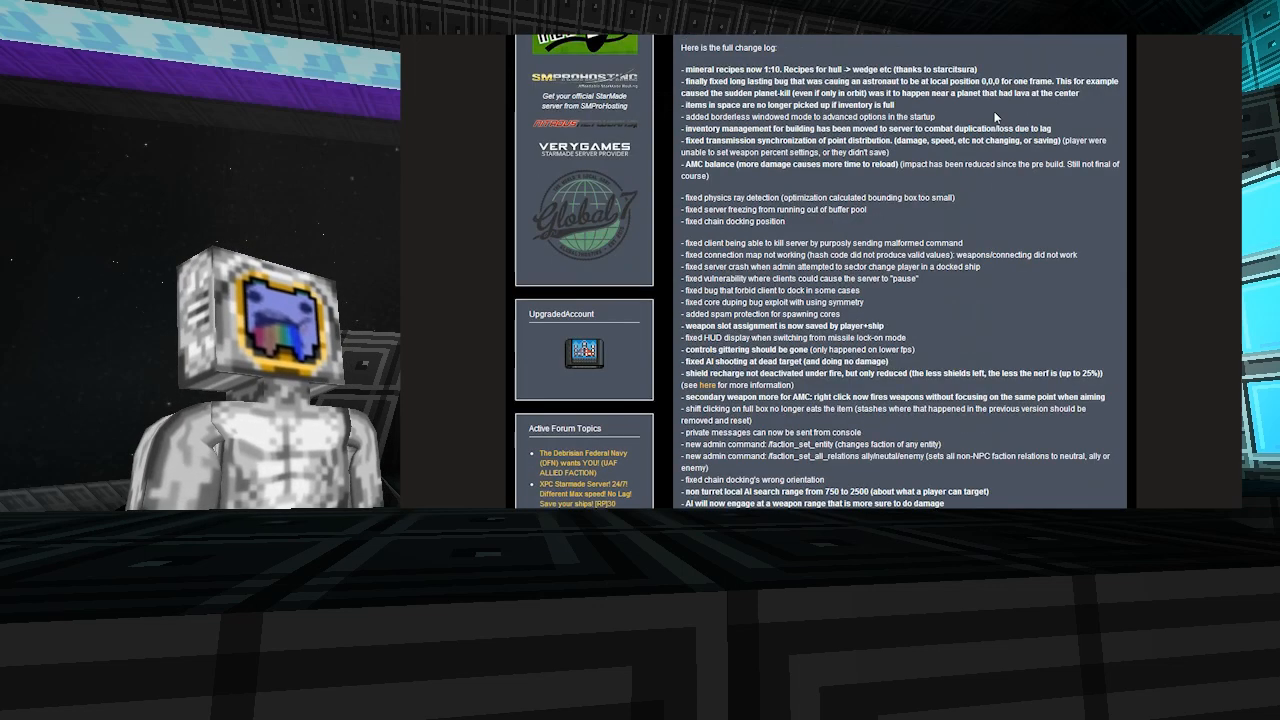
scroll(up, 3)
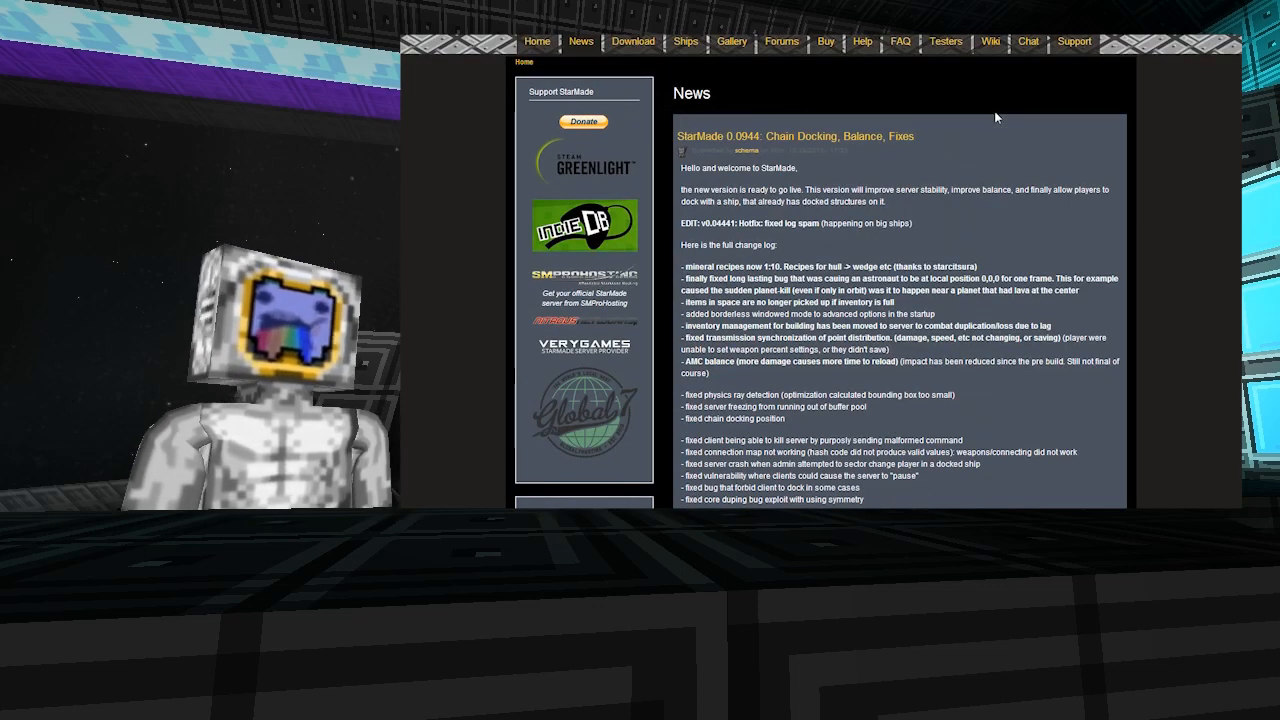
scroll(down, 3)
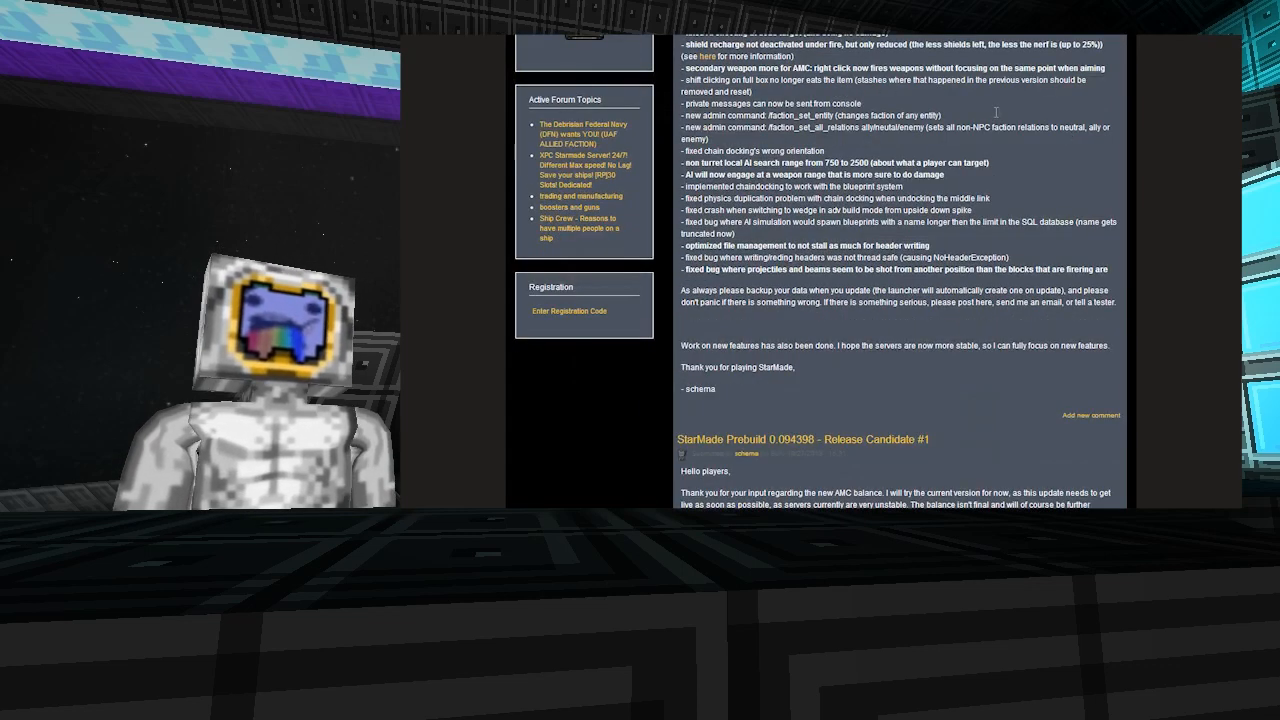
scroll(down, 3)
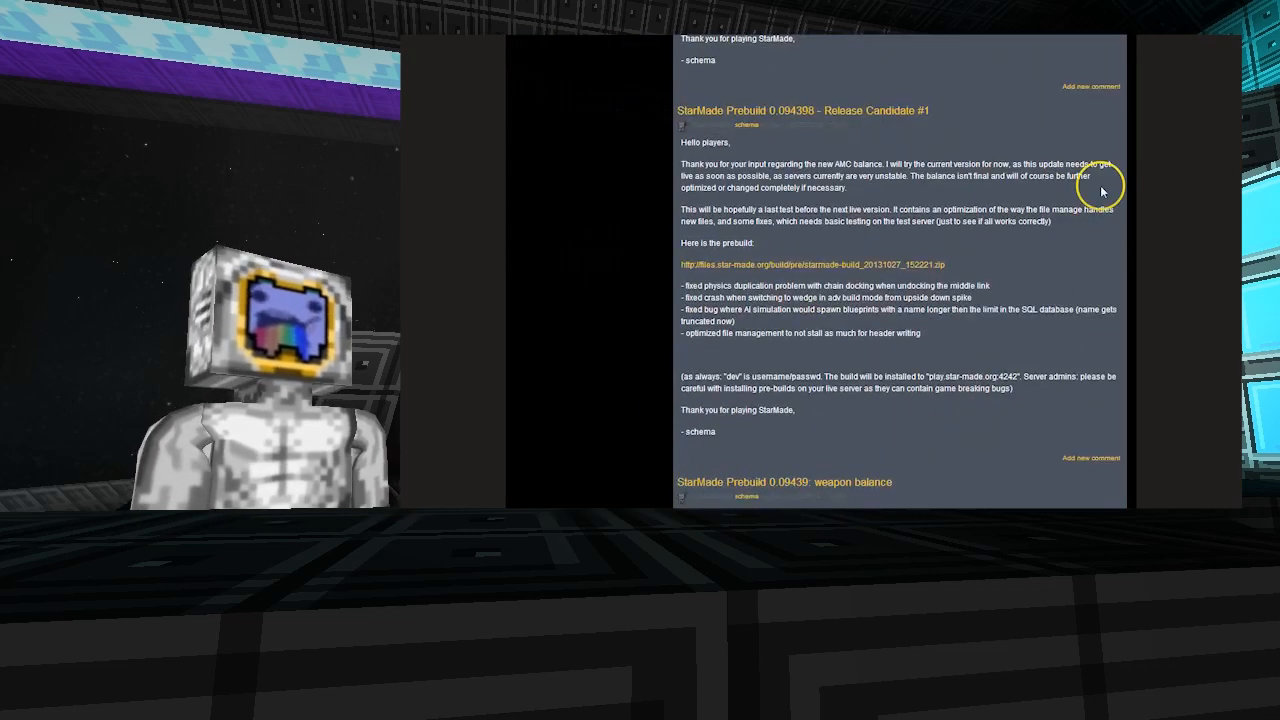
mouse_move(830, 264)
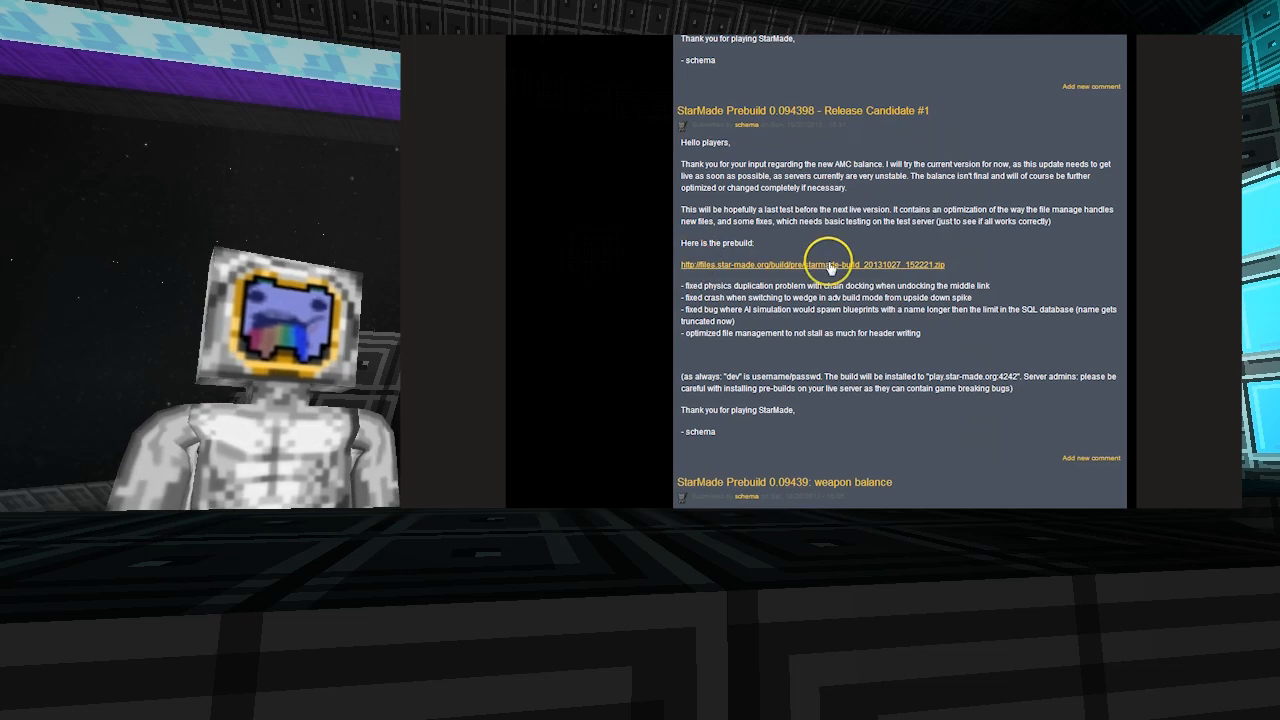
mouse_move(716, 110)
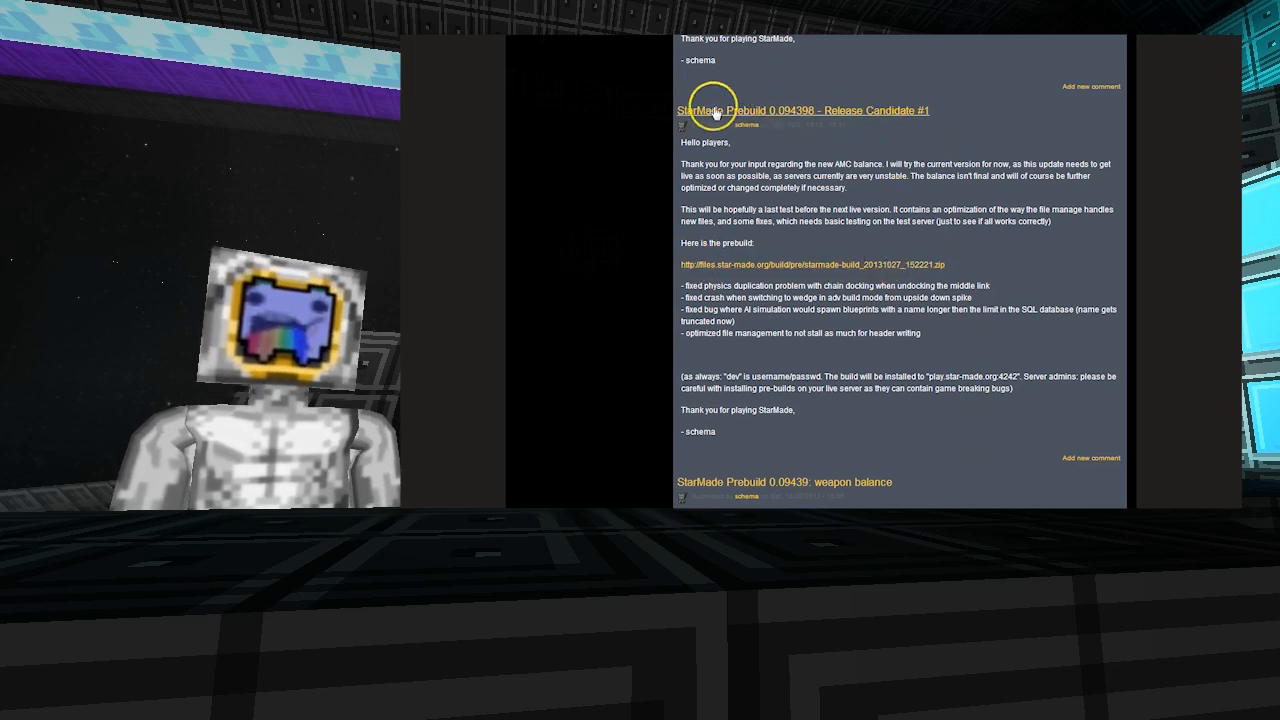
mouse_move(992, 304)
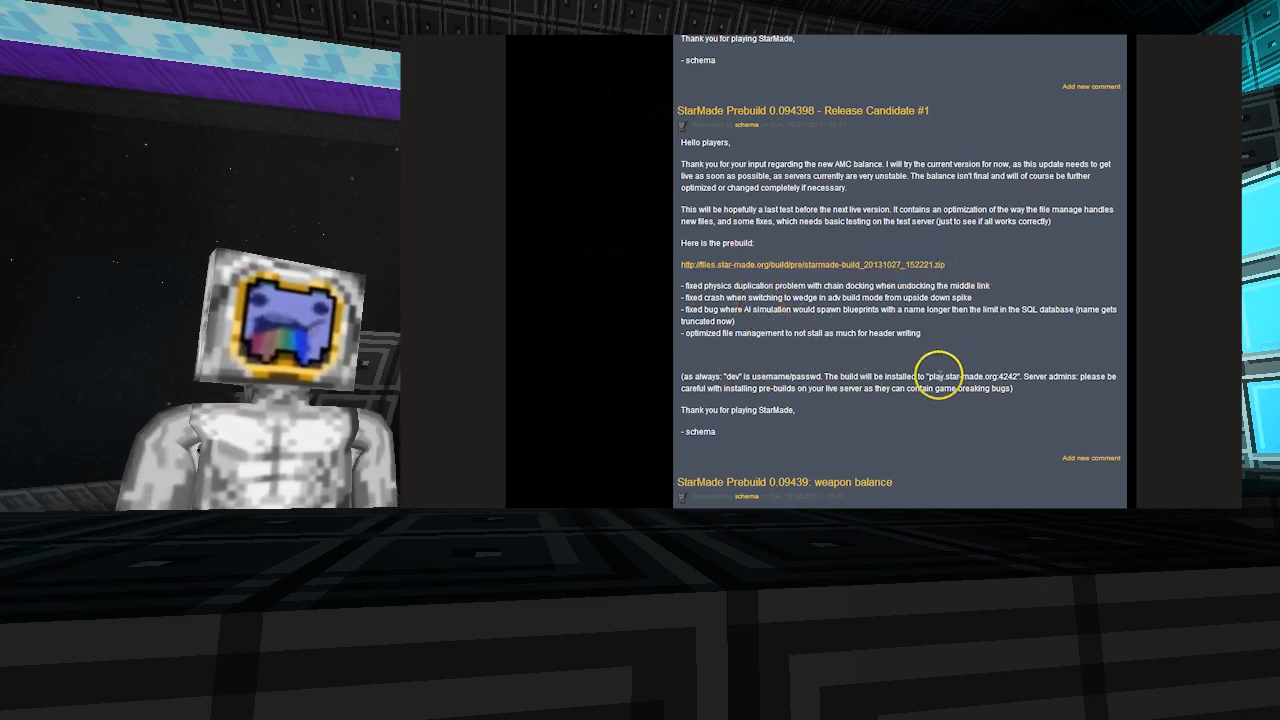
mouse_move(980, 376)
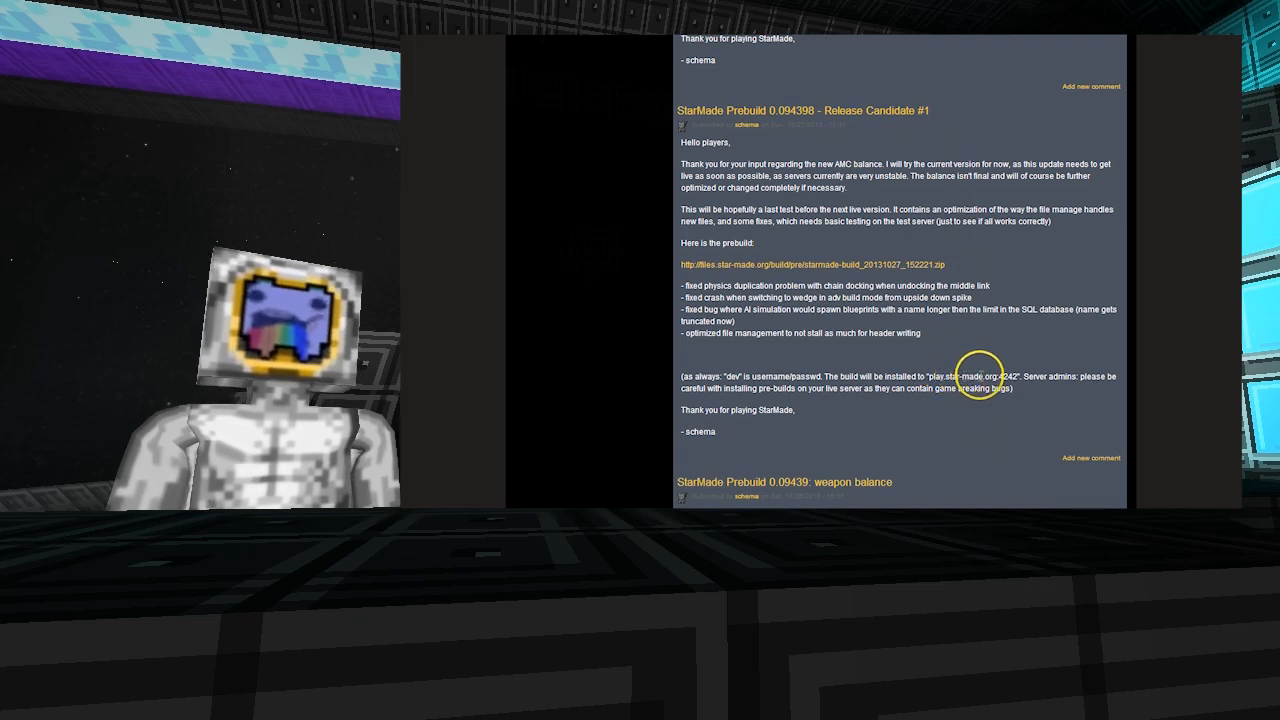